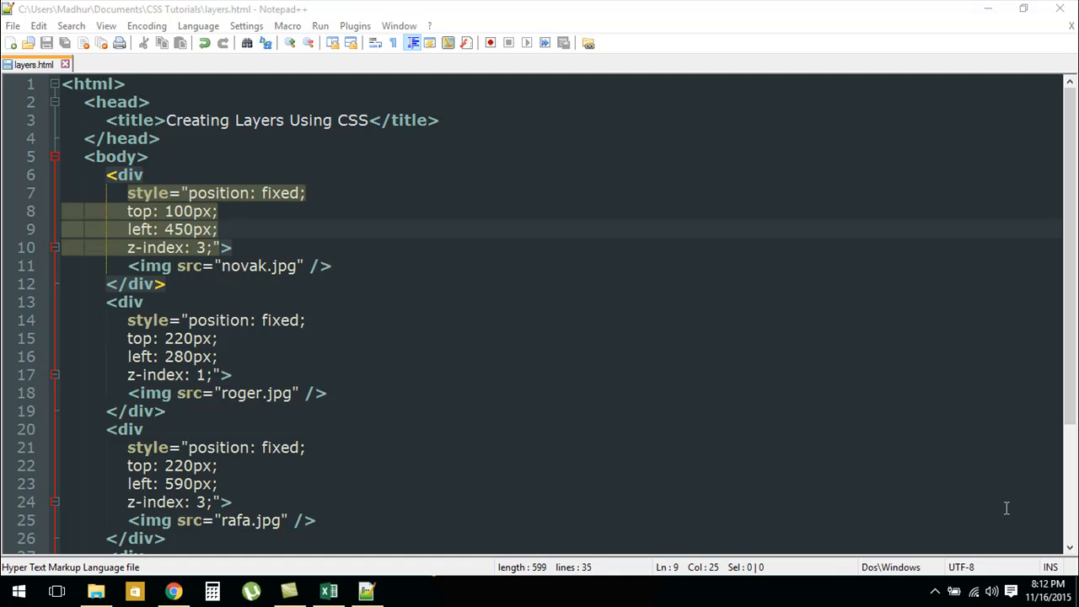
{"action": "mouse_move", "coordinate": [282, 209]}
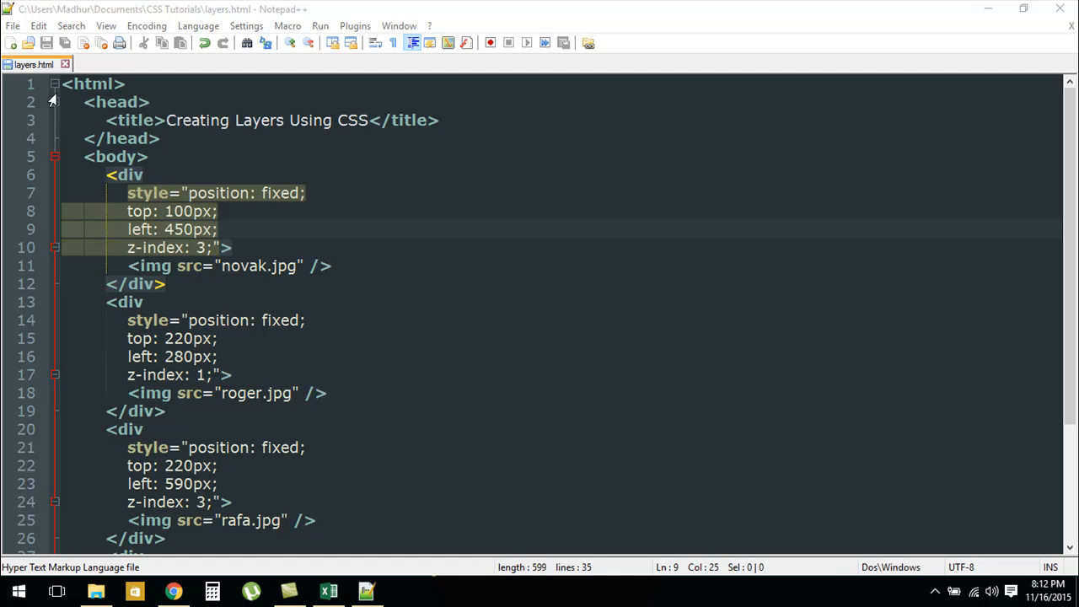
{"action": "mouse_move", "coordinate": [210, 226]}
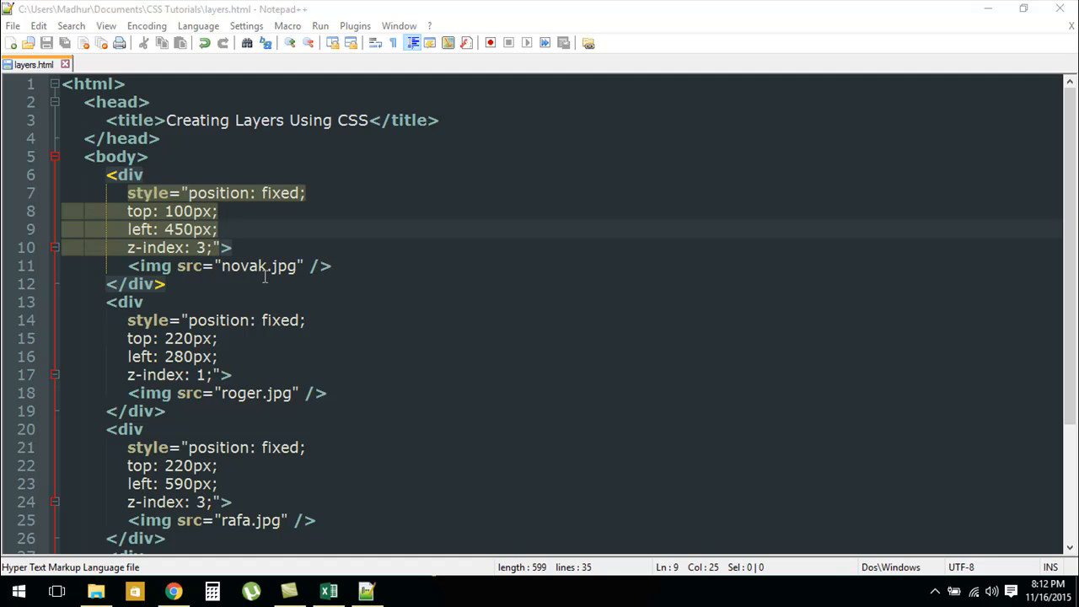
Step: Preview layers.html in Chrome with the four photos overlapping, then return to the source
{"action": "scroll", "scroll_direction": "down", "scroll_amount": 3}
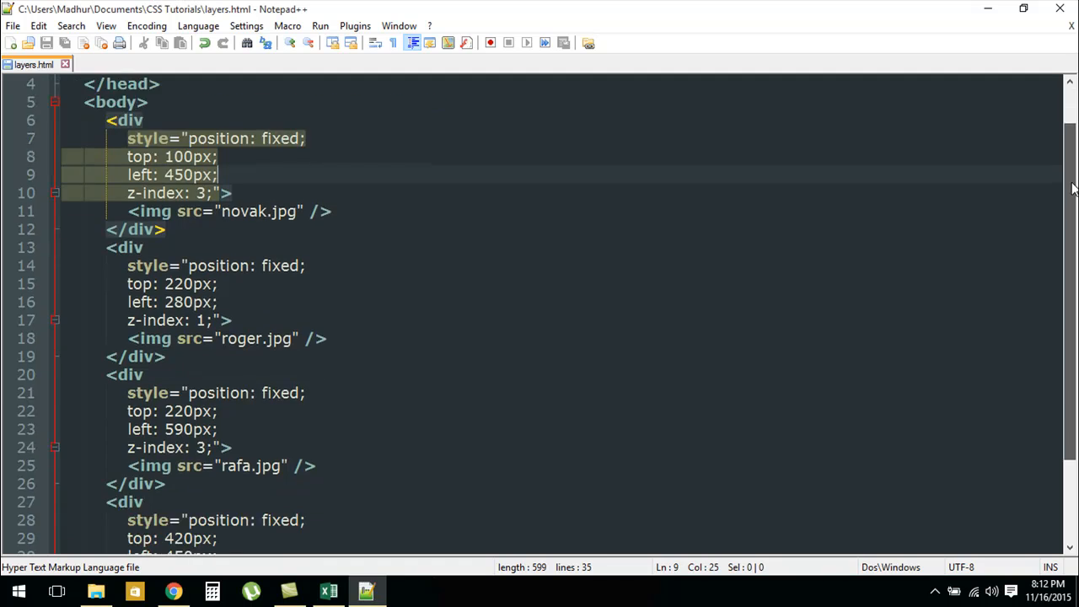
{"action": "scroll", "scroll_direction": "up", "scroll_amount": 3}
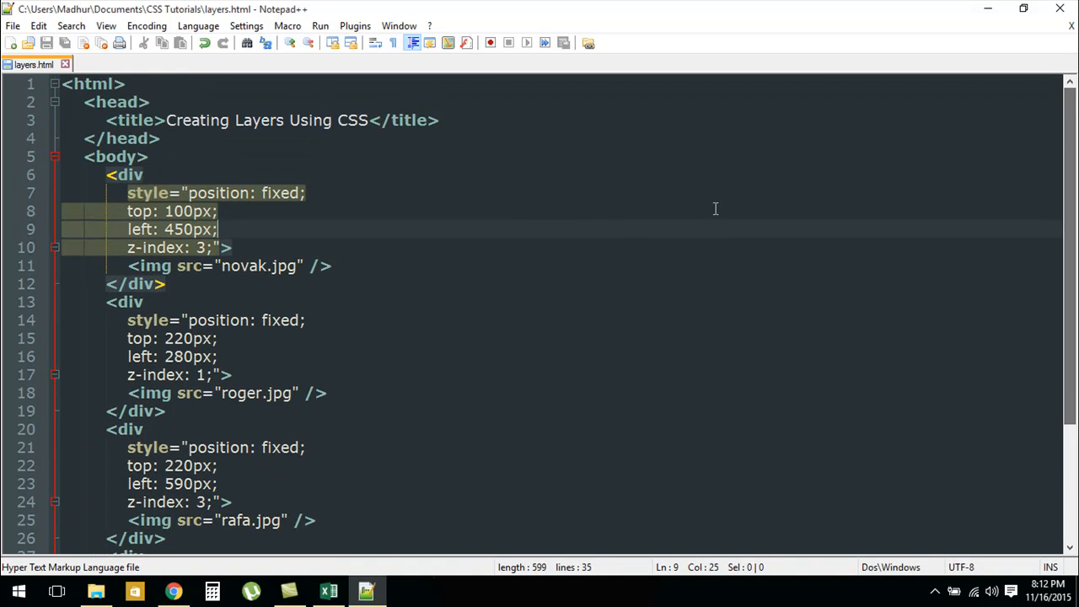
{"action": "mouse_move", "coordinate": [272, 260]}
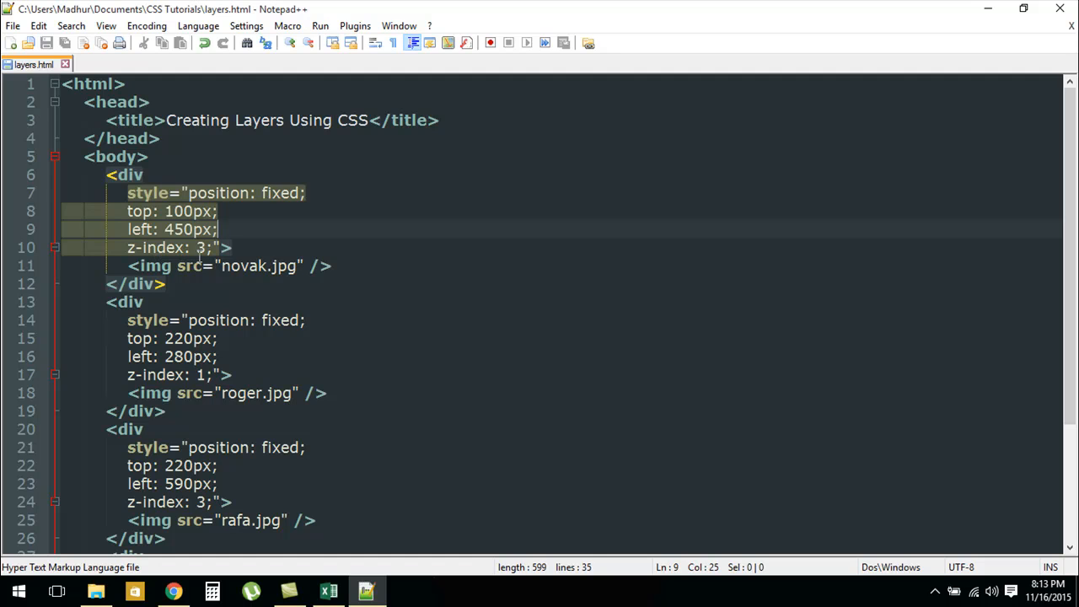
{"action": "mouse_move", "coordinate": [211, 149]}
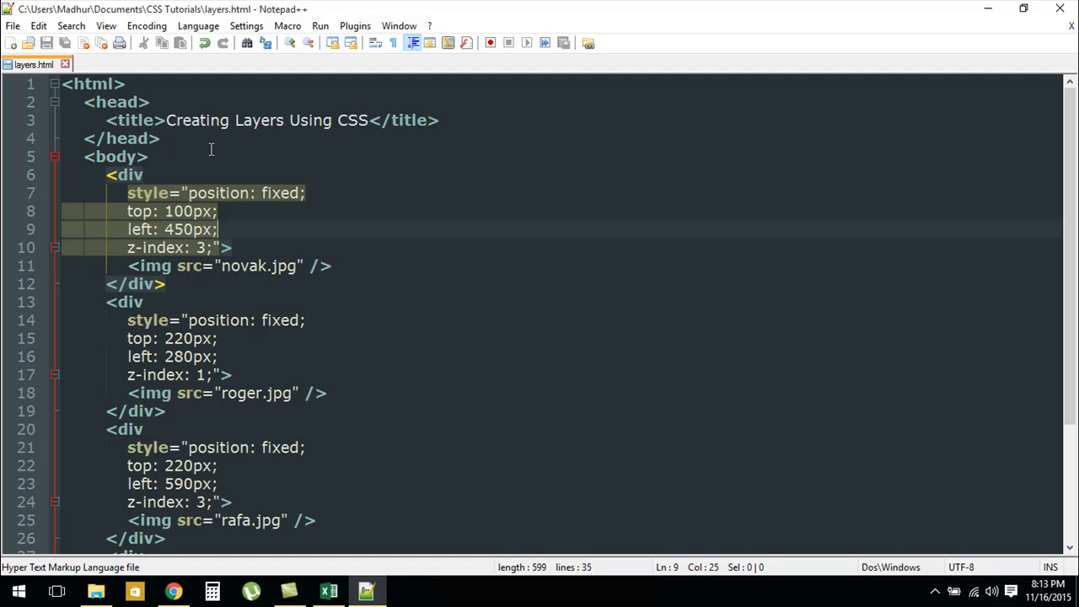
{"action": "mouse_move", "coordinate": [186, 187]}
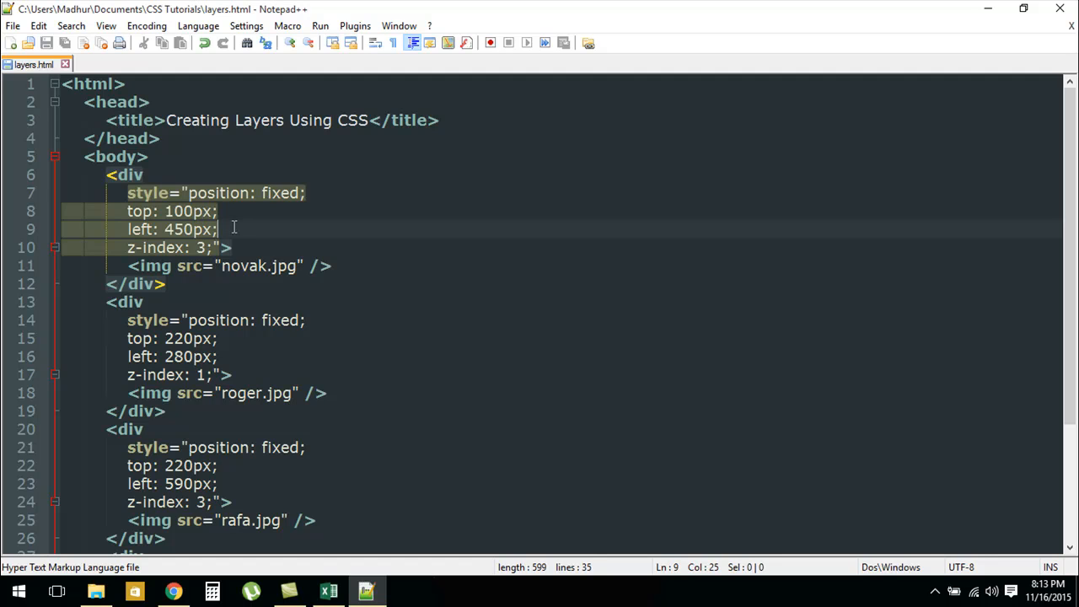
{"action": "mouse_move", "coordinate": [209, 246]}
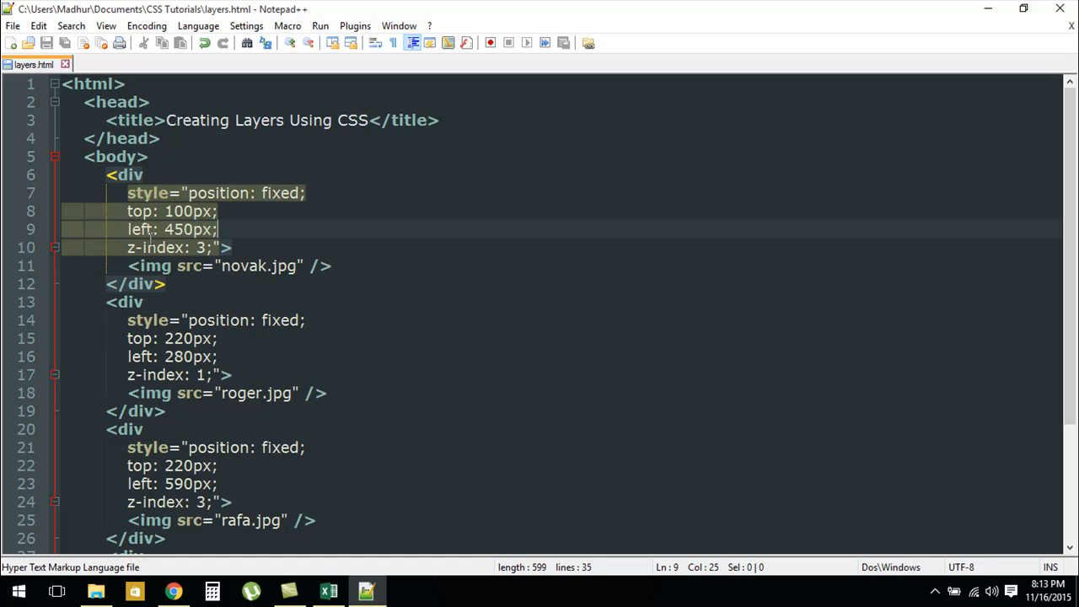
{"action": "mouse_move", "coordinate": [182, 320]}
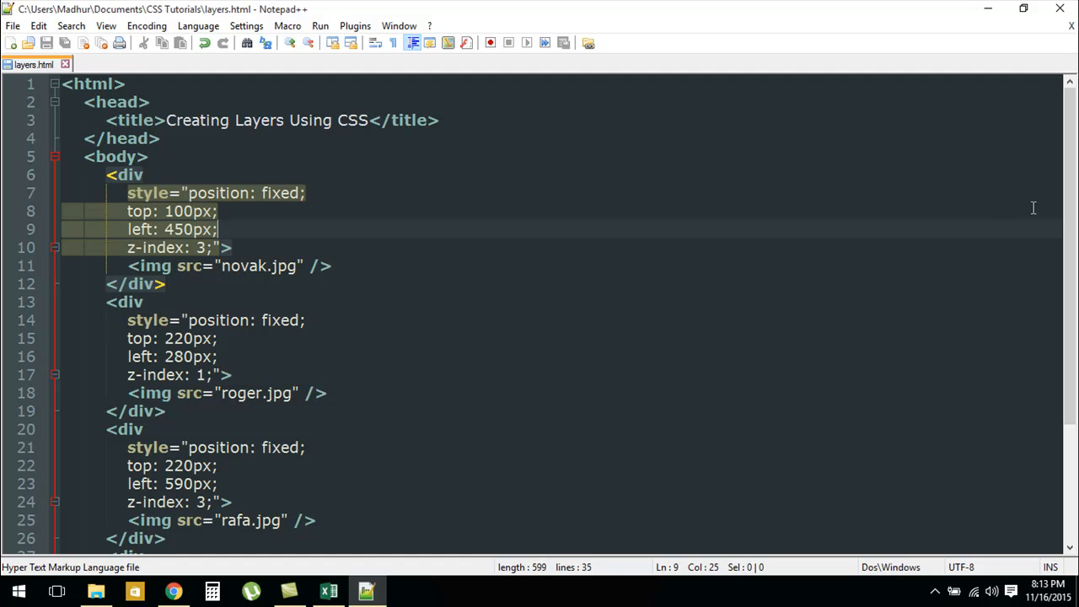
{"action": "scroll", "scroll_direction": "down", "scroll_amount": 3}
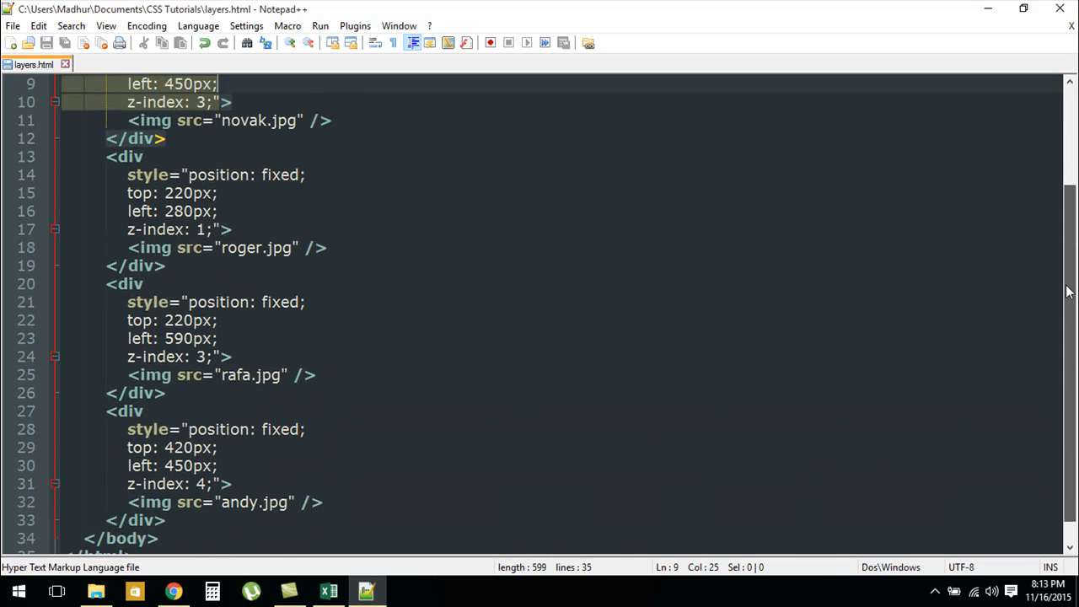
{"action": "scroll", "scroll_direction": "down", "scroll_amount": 3}
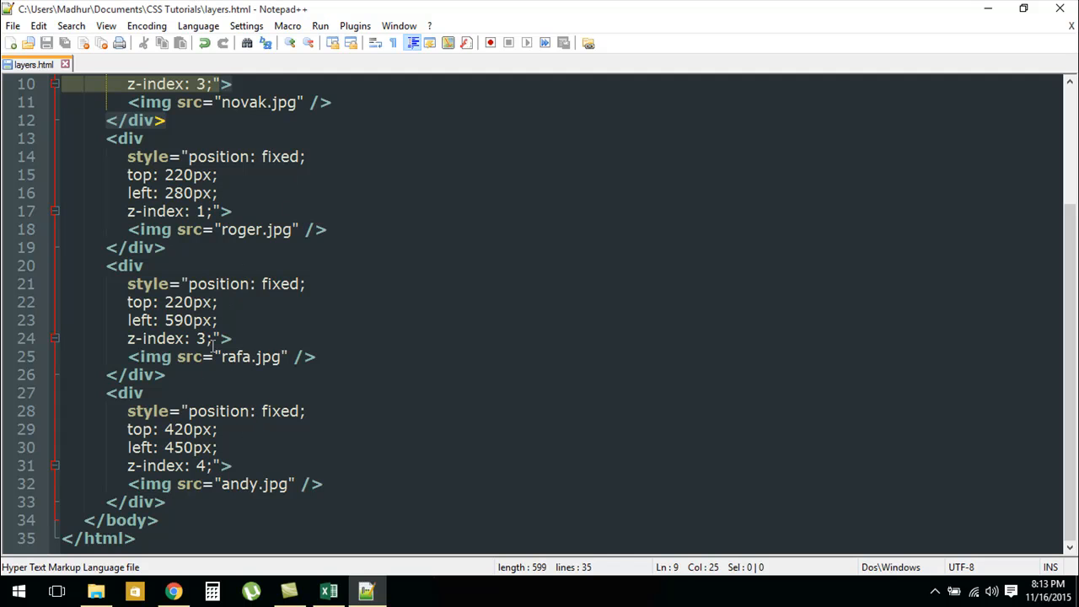
{"action": "mouse_move", "coordinate": [172, 590]}
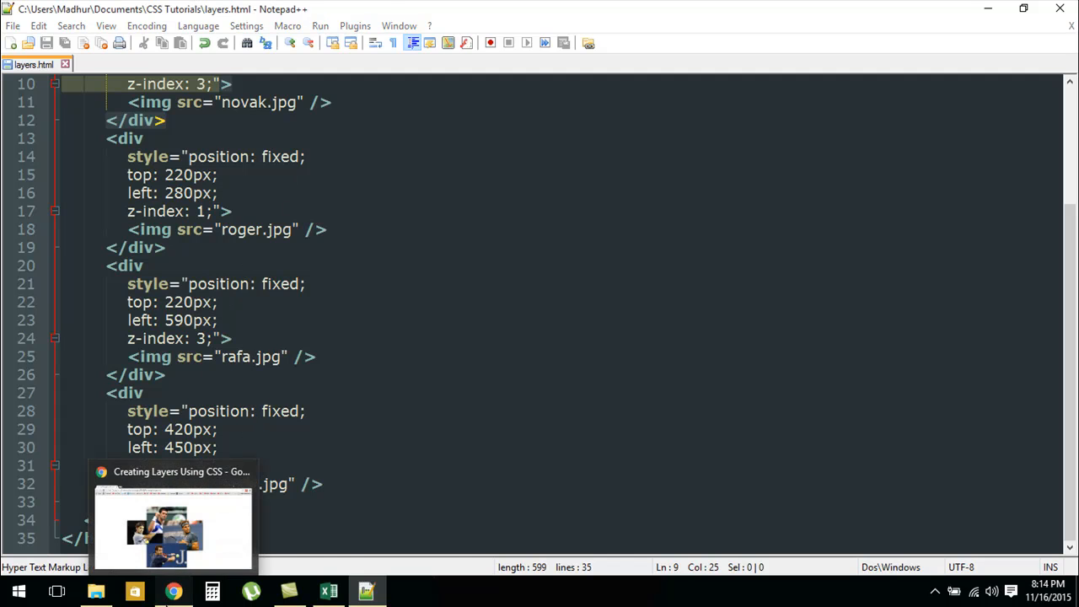
{"action": "left_click", "coordinate": [172, 527]}
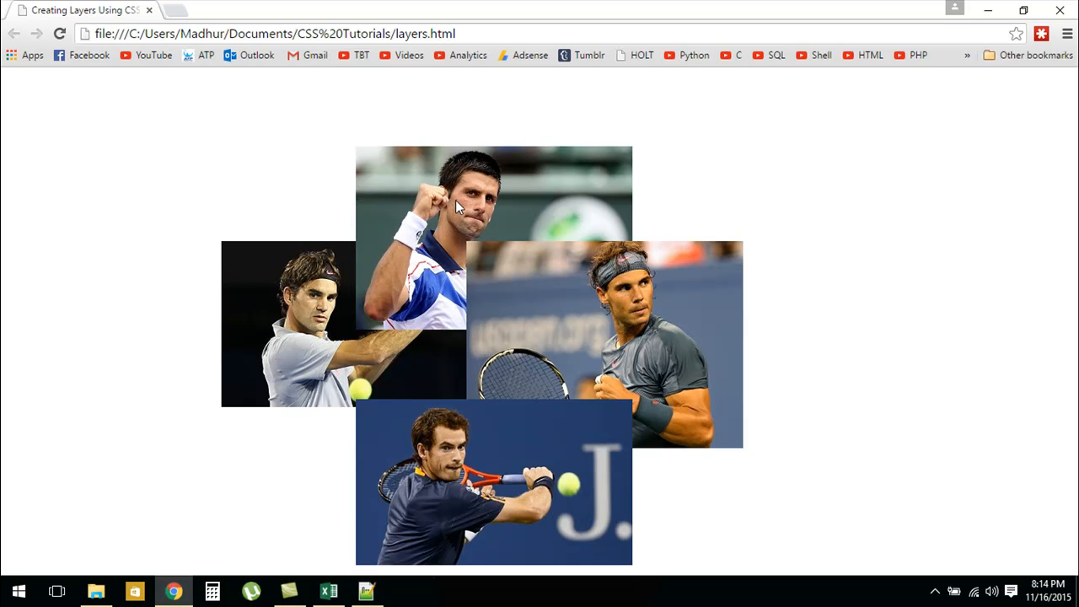
{"action": "mouse_move", "coordinate": [531, 168]}
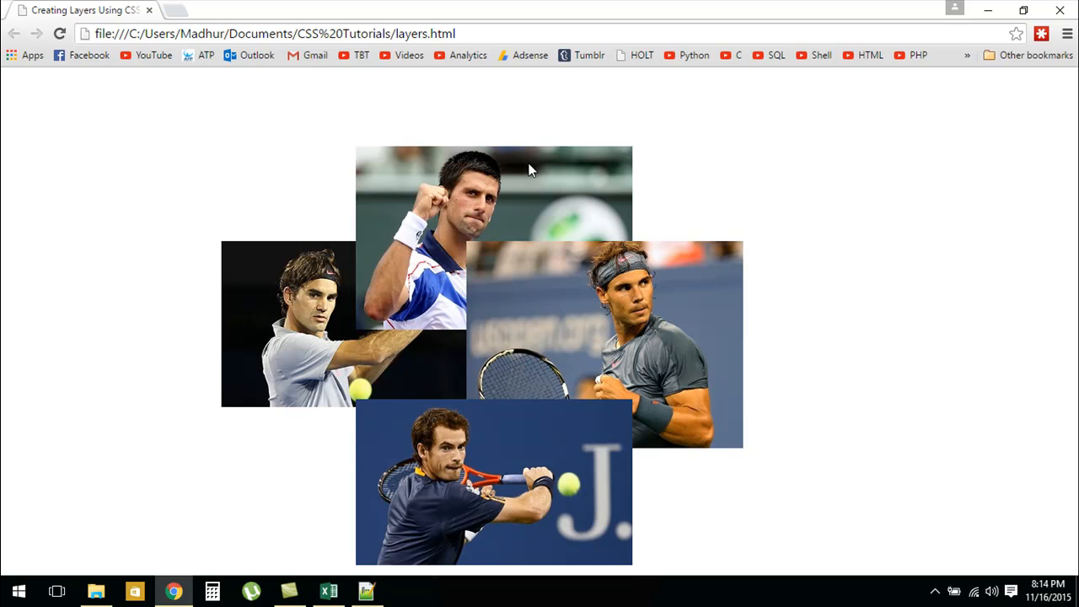
{"action": "mouse_move", "coordinate": [549, 226]}
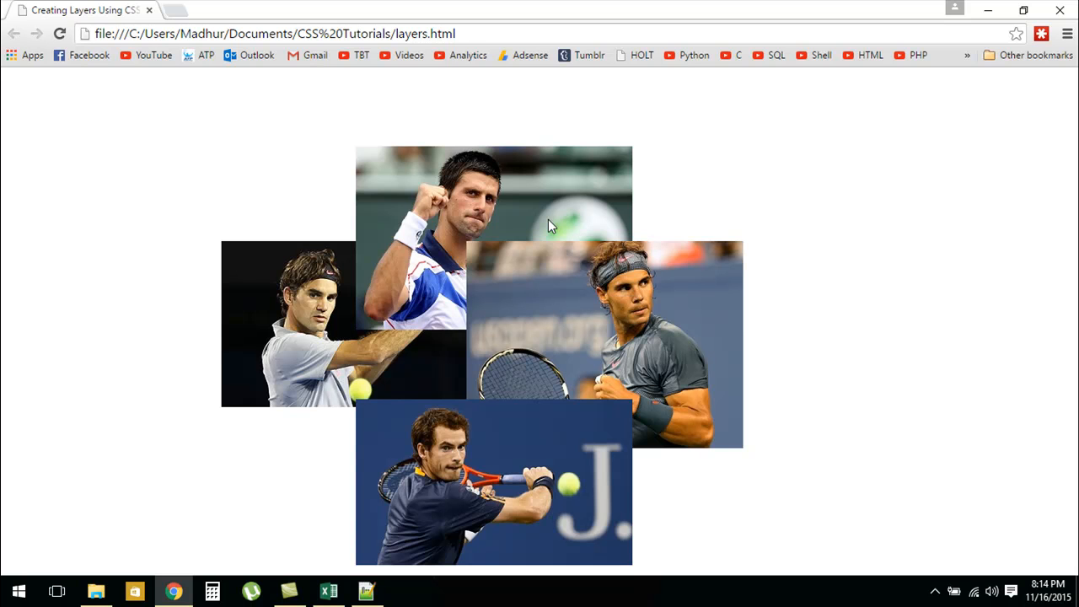
{"action": "mouse_move", "coordinate": [415, 327]}
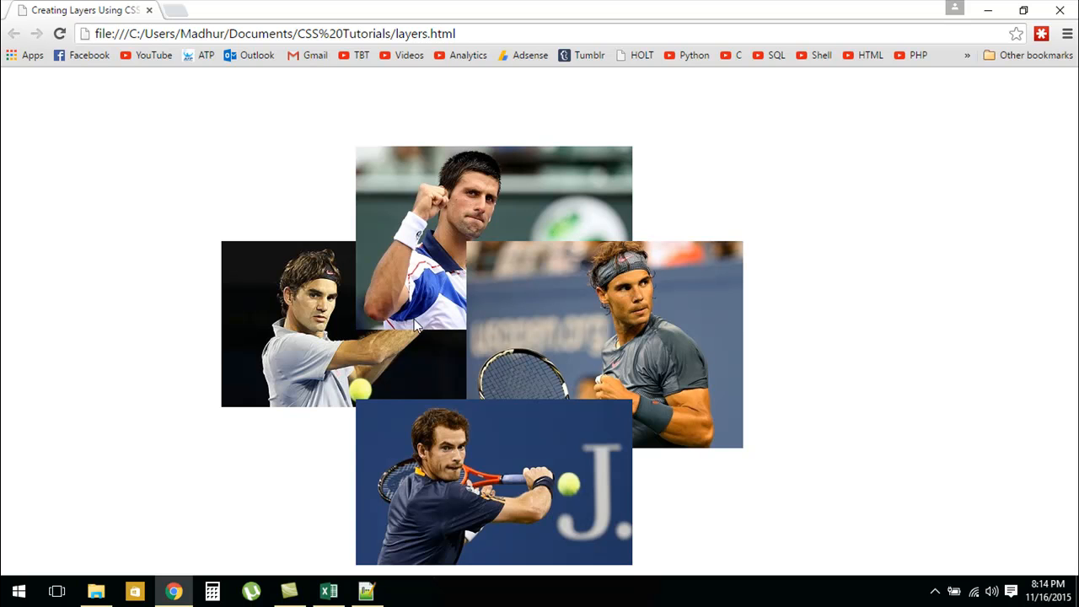
{"action": "mouse_move", "coordinate": [462, 314]}
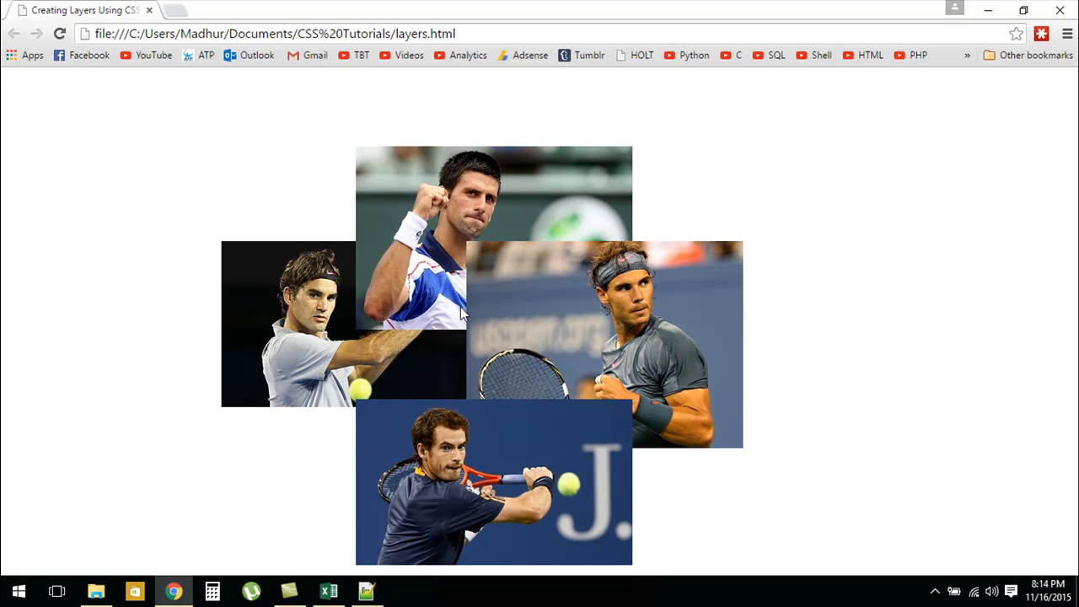
{"action": "mouse_move", "coordinate": [570, 432]}
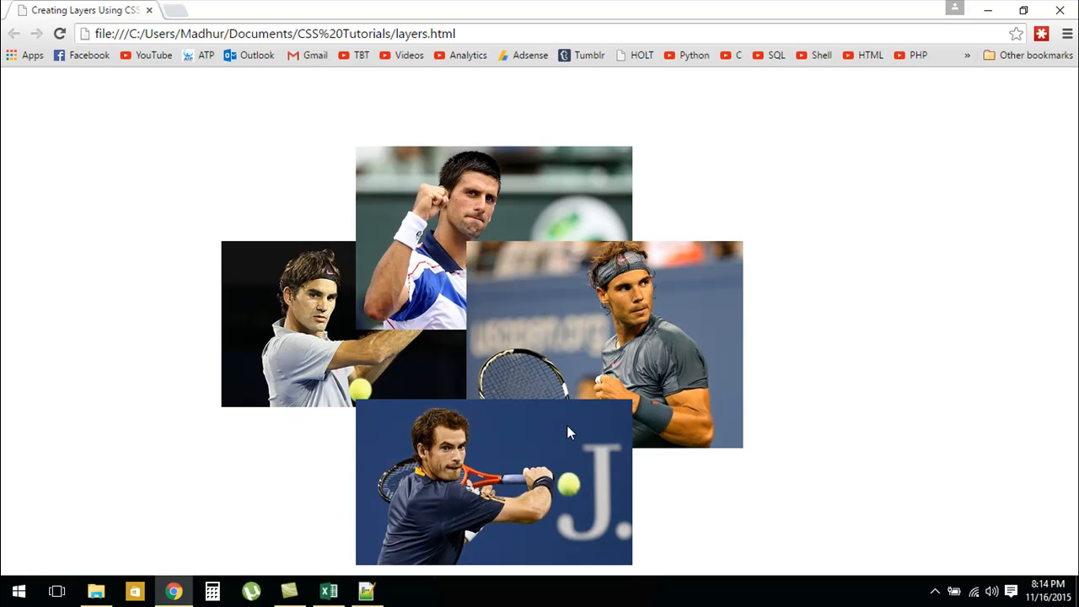
{"action": "mouse_move", "coordinate": [526, 368]}
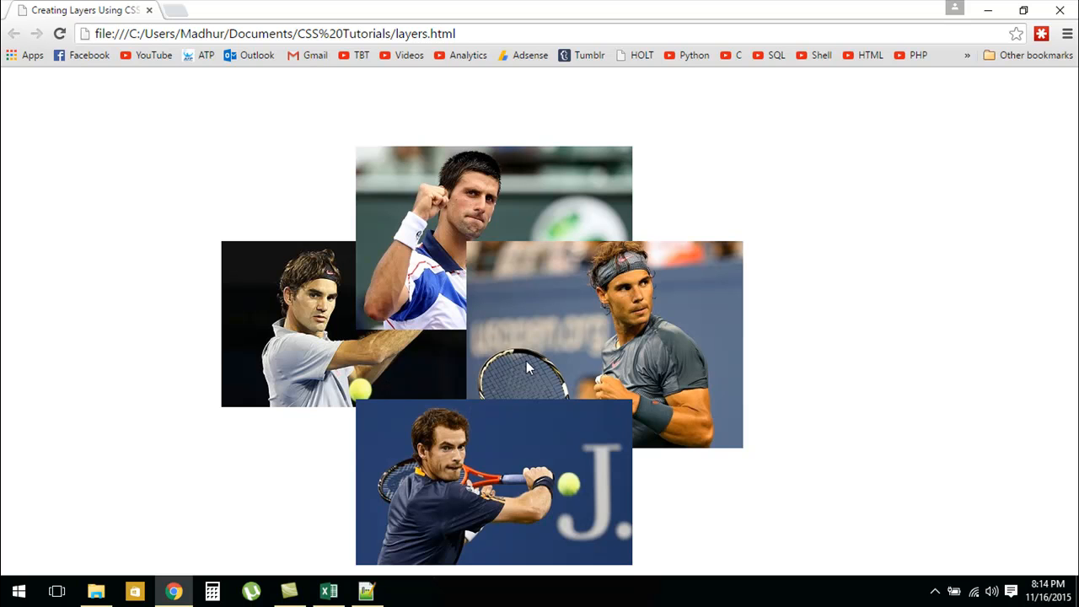
{"action": "mouse_move", "coordinate": [573, 362]}
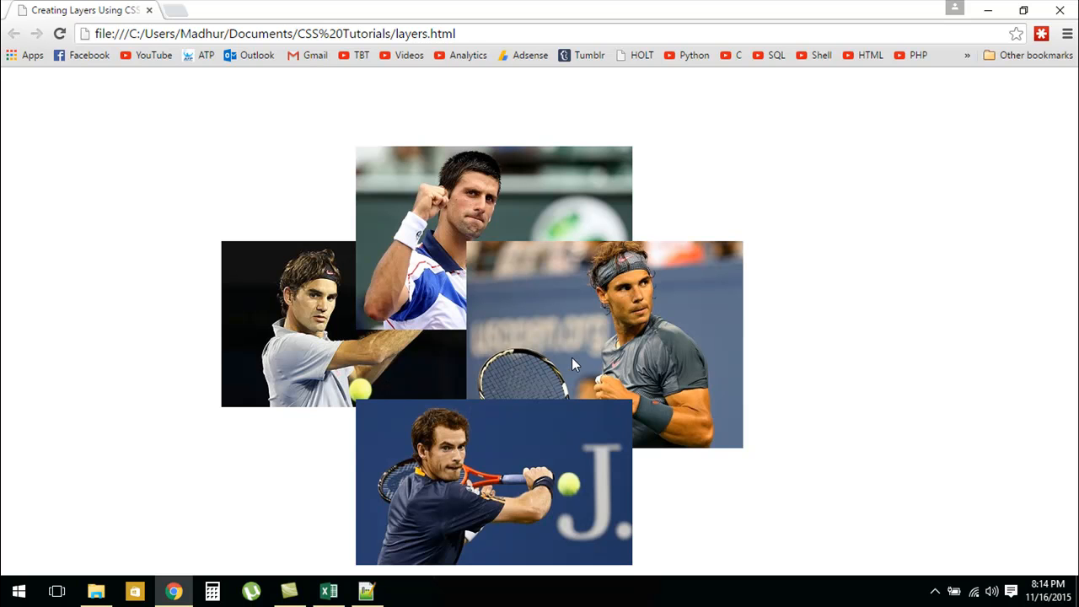
{"action": "mouse_move", "coordinate": [424, 205]}
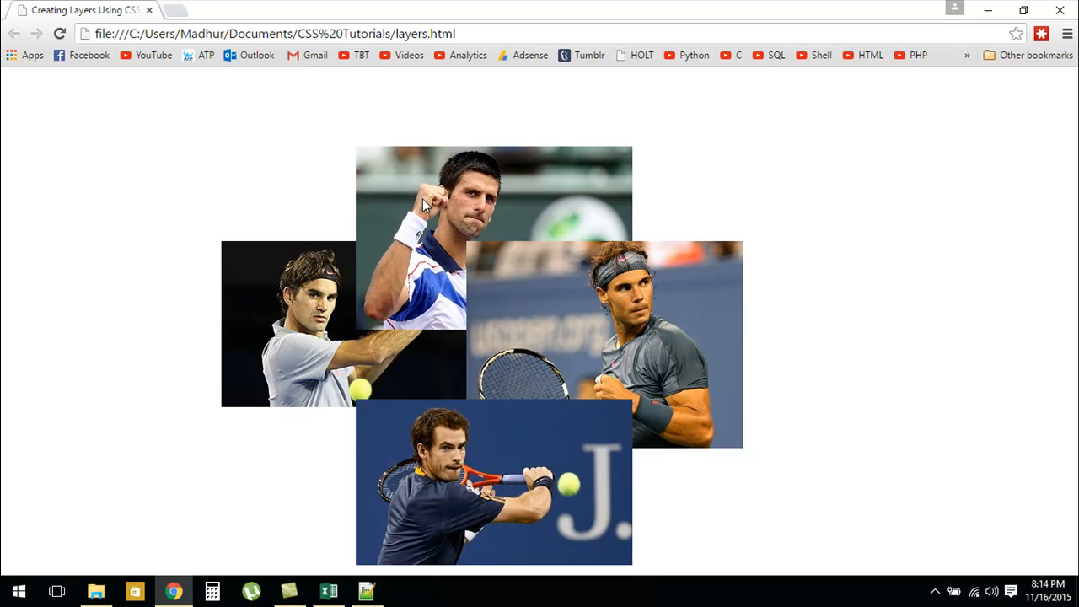
{"action": "mouse_move", "coordinate": [290, 327]}
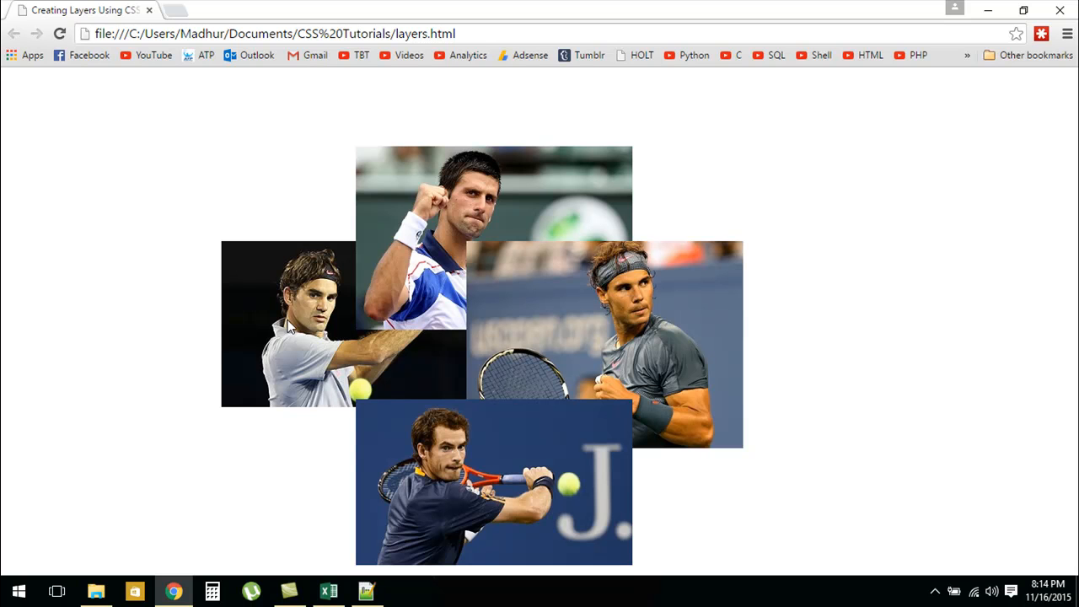
{"action": "mouse_move", "coordinate": [567, 329]}
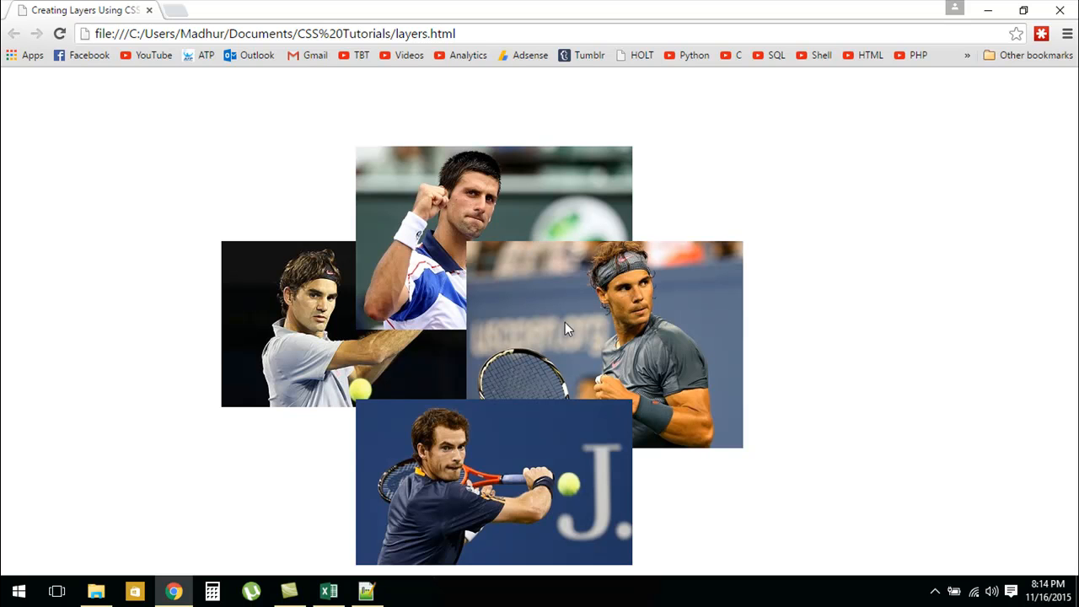
{"action": "mouse_move", "coordinate": [571, 319]}
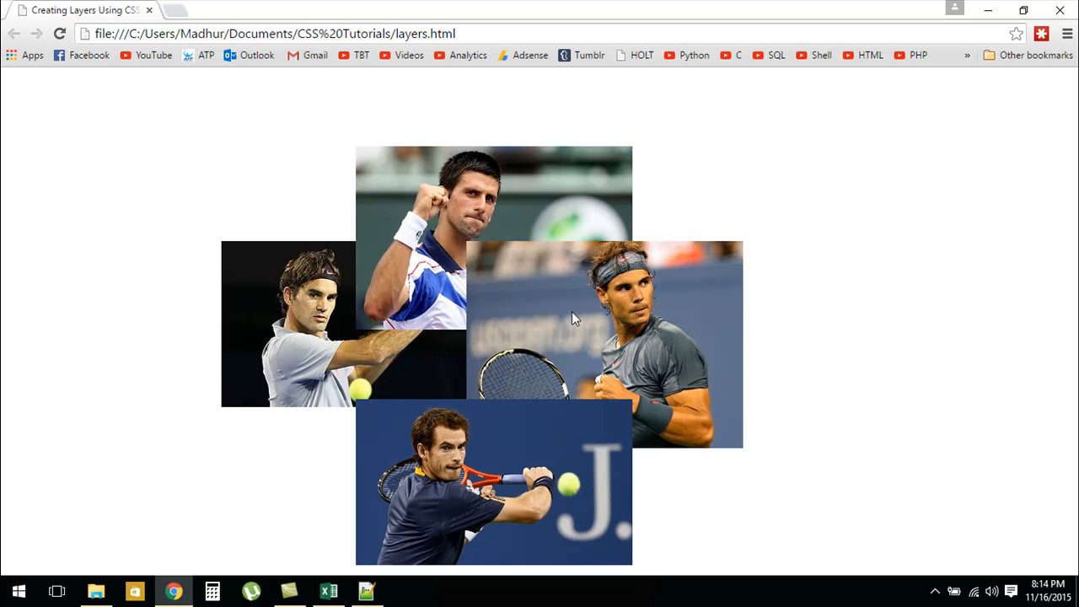
{"action": "mouse_move", "coordinate": [539, 251]}
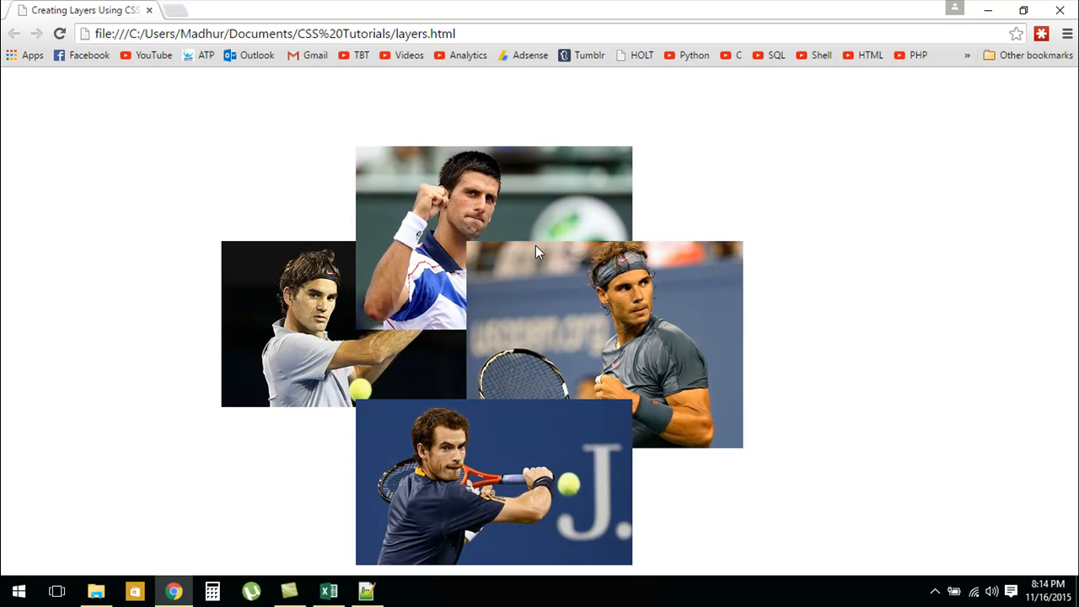
{"action": "mouse_move", "coordinate": [580, 465]}
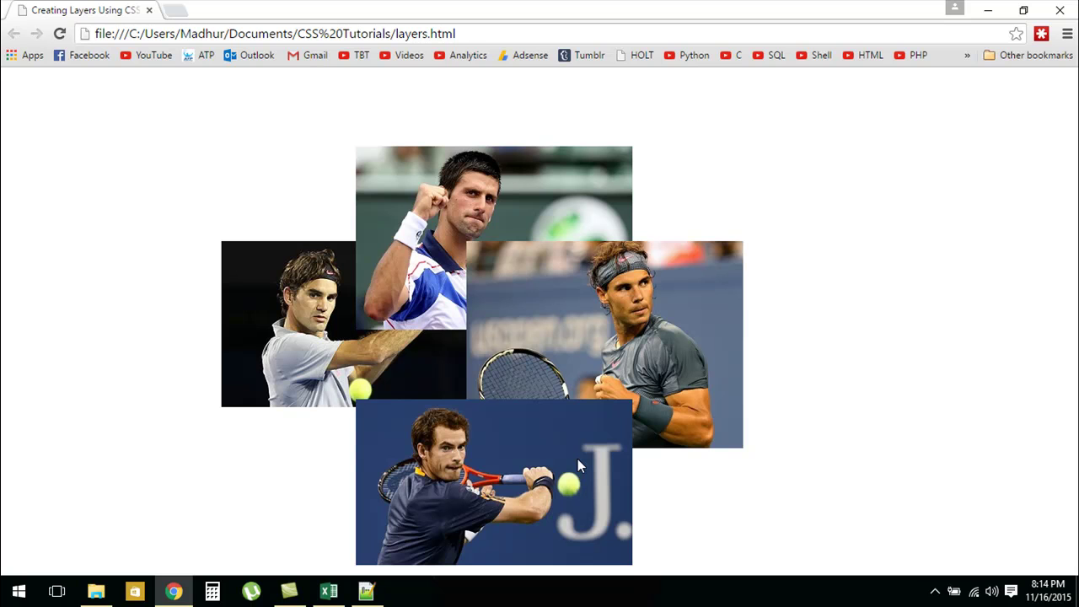
{"action": "mouse_move", "coordinate": [439, 311]}
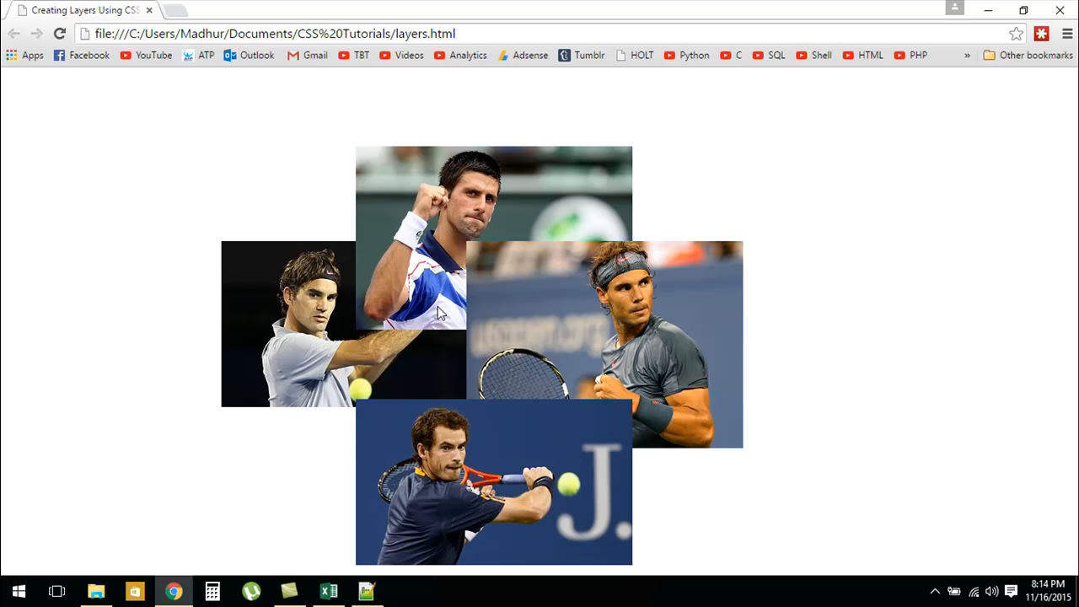
{"action": "mouse_move", "coordinate": [539, 296]}
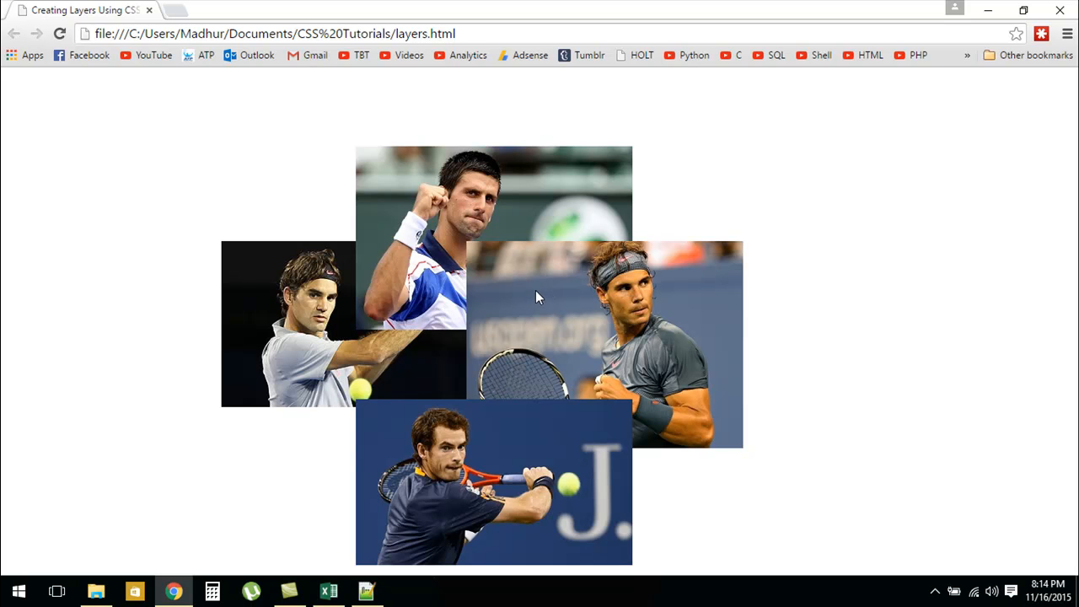
{"action": "mouse_move", "coordinate": [489, 287]}
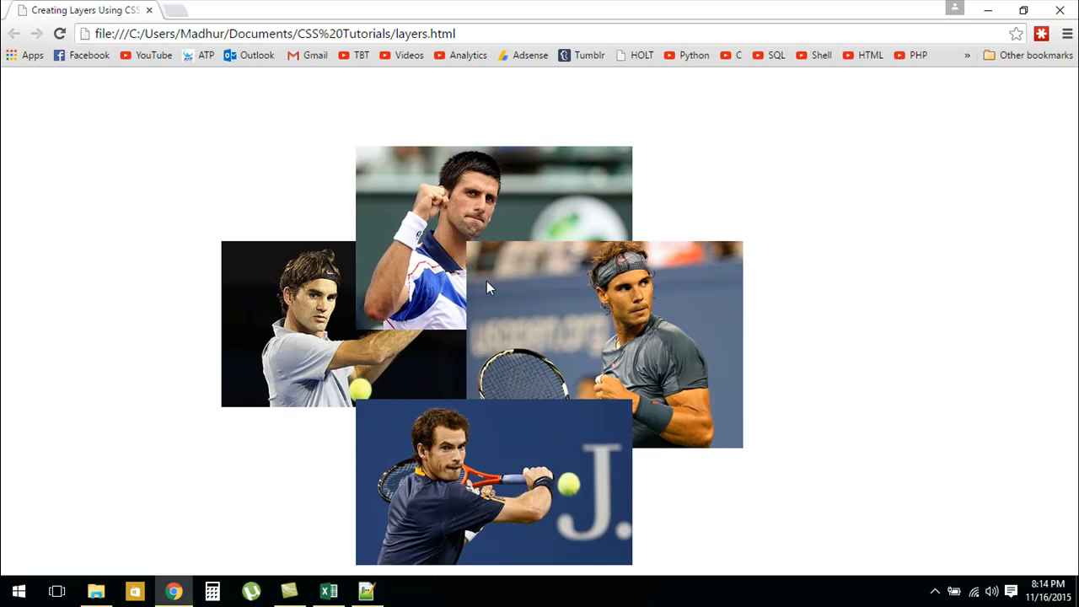
{"action": "mouse_move", "coordinate": [363, 565]}
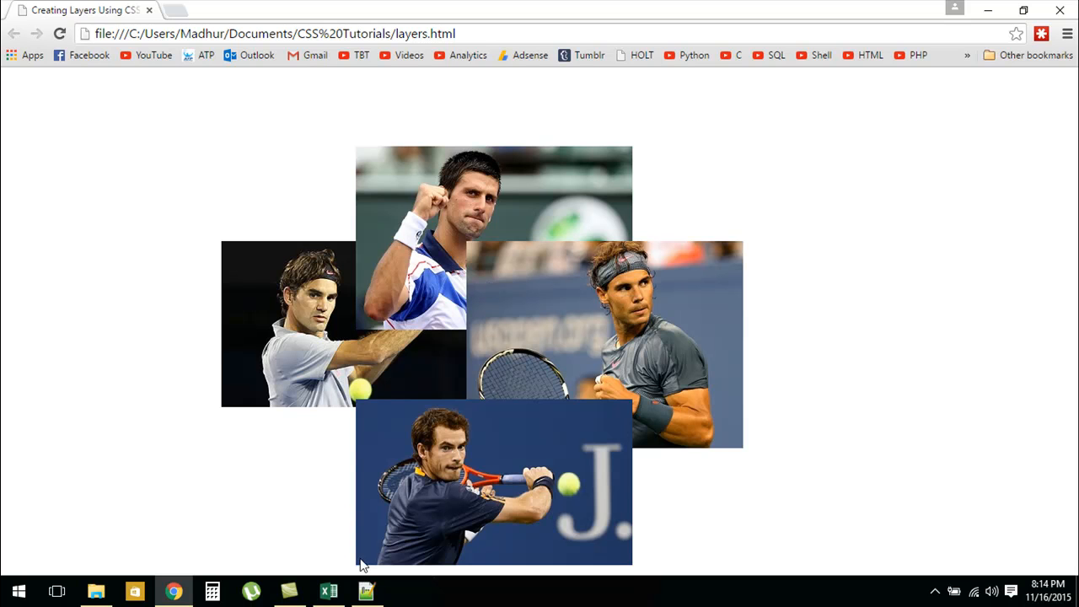
{"action": "left_click", "coordinate": [364, 590]}
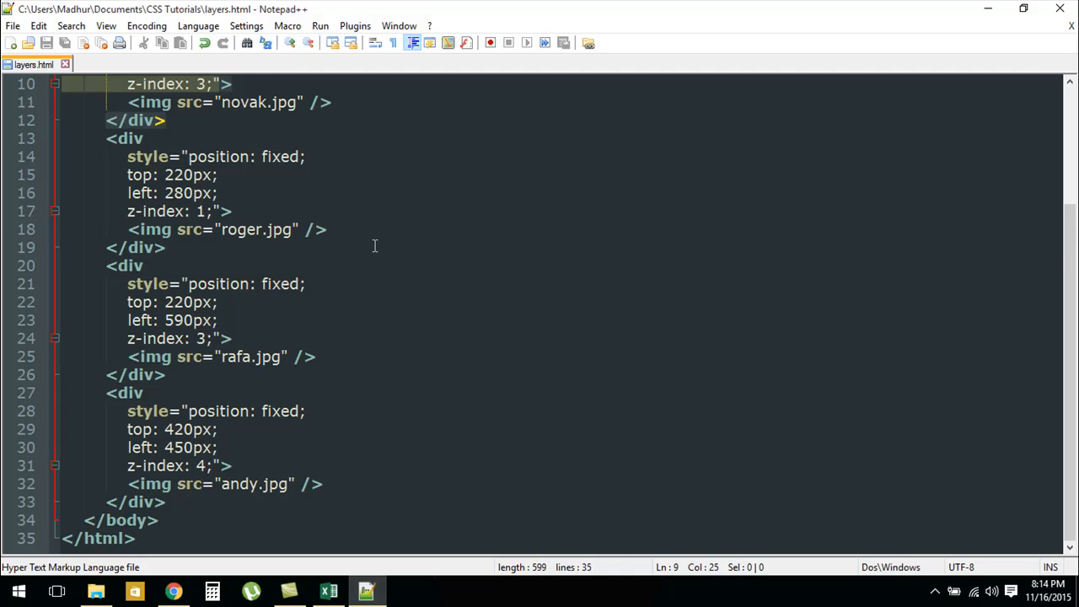
Step: Set novak.jpg's z-index to 4 and andy.jpg's to 1 in layers.html
{"action": "left_click", "coordinate": [209, 246]}
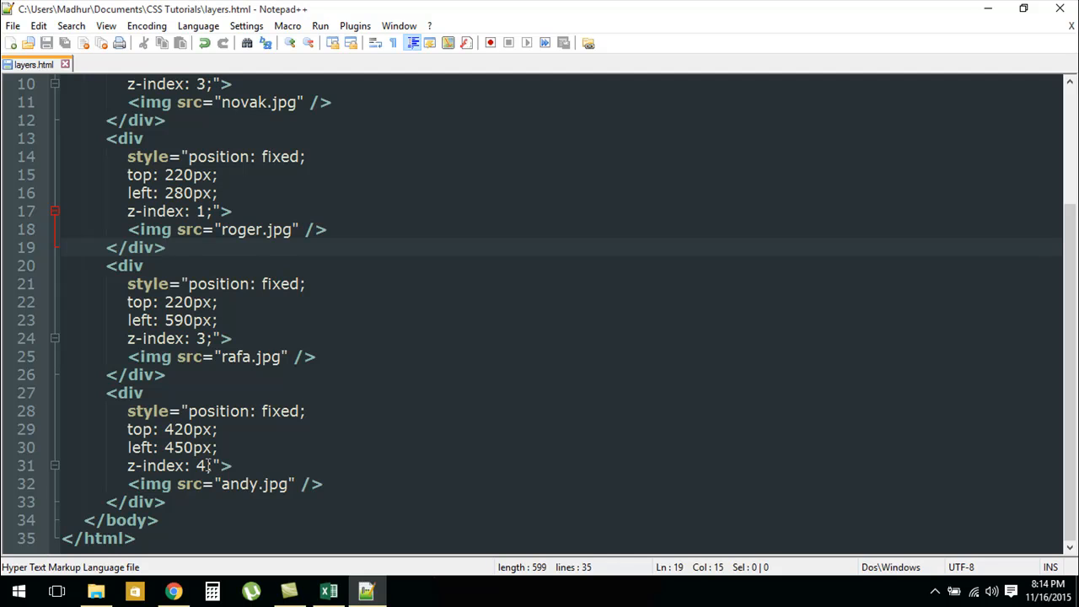
{"action": "mouse_move", "coordinate": [221, 430]}
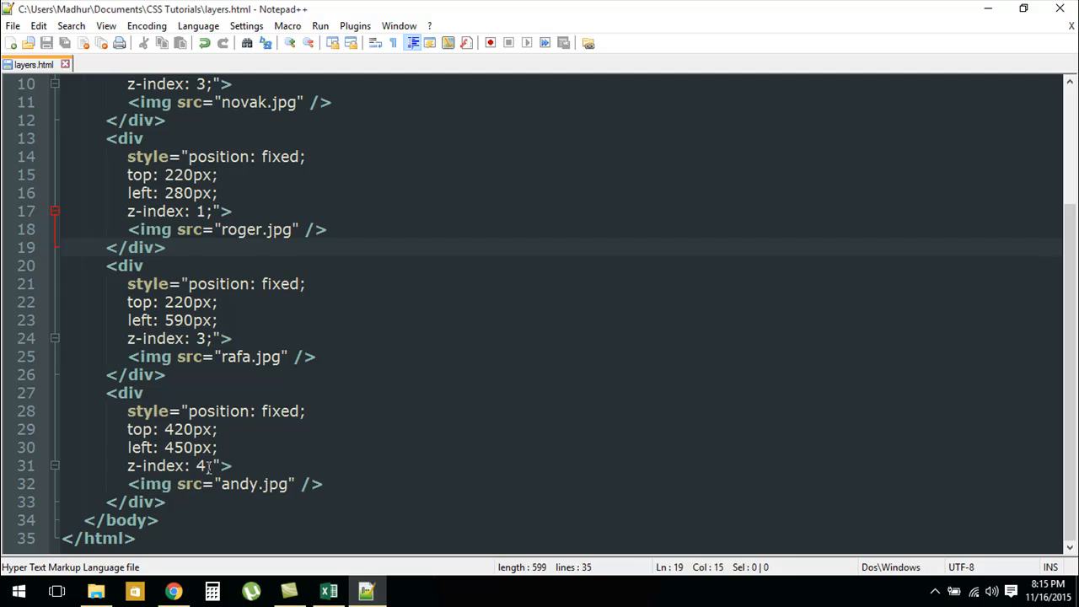
{"action": "left_click", "coordinate": [245, 229]}
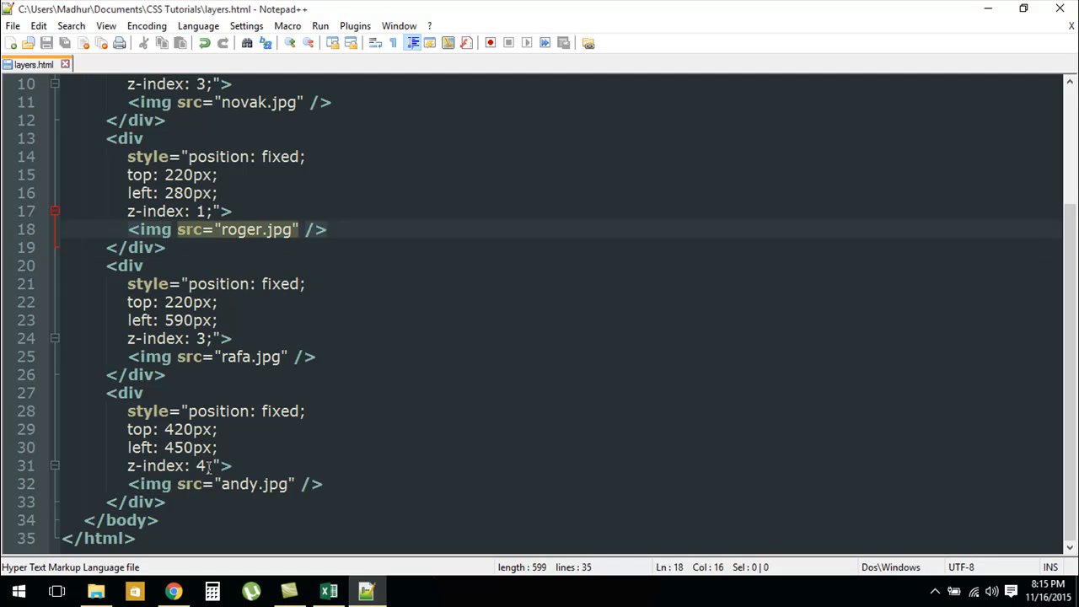
{"action": "scroll", "scroll_direction": "up", "scroll_amount": 3}
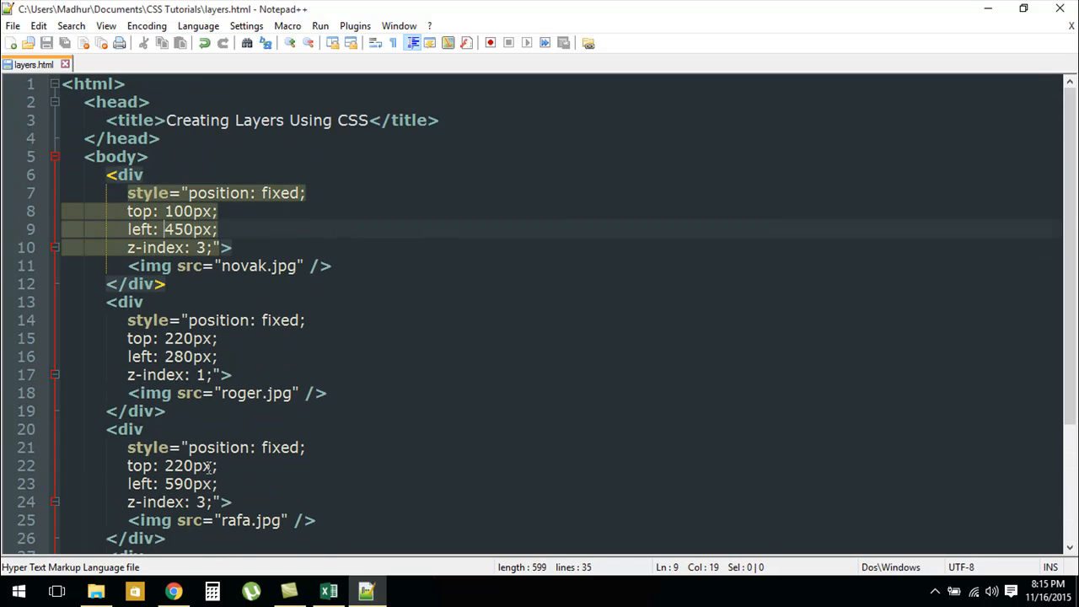
{"action": "left_click", "coordinate": [182, 246]}
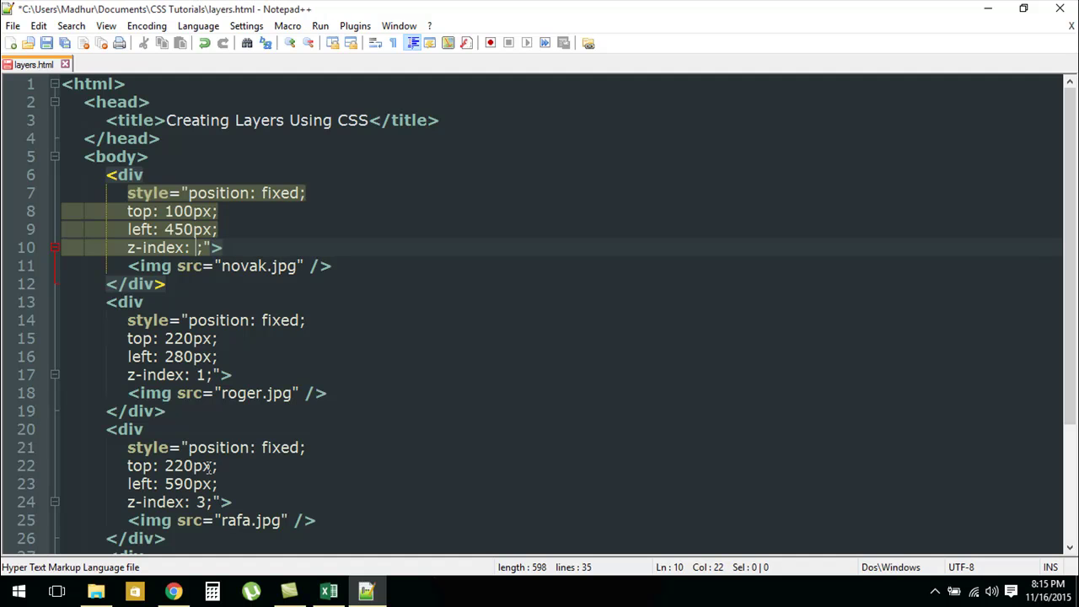
{"action": "type", "text": "4"}
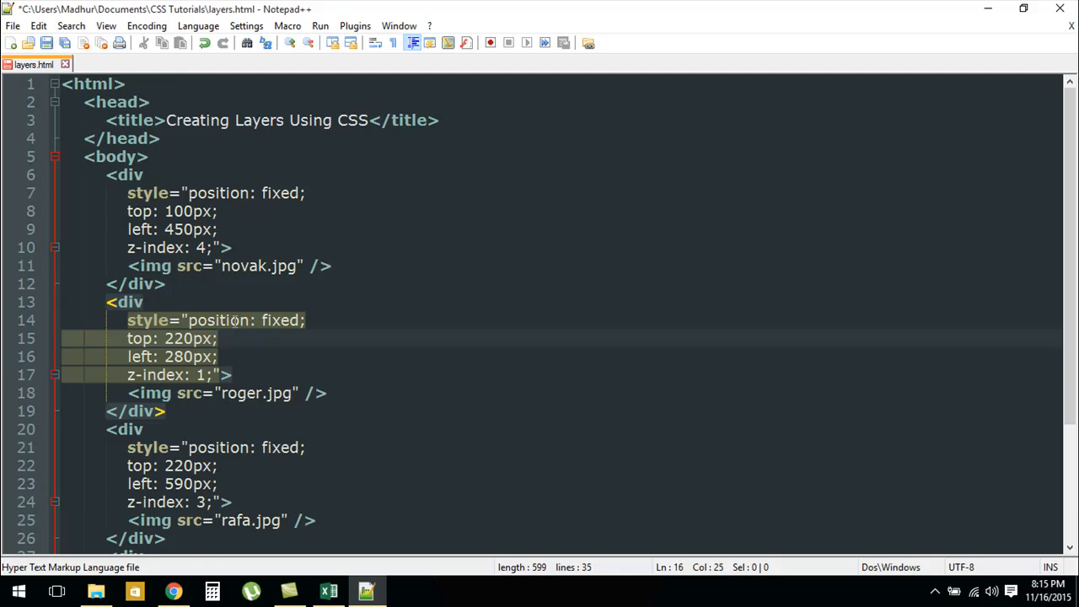
{"action": "scroll", "scroll_direction": "down", "scroll_amount": 3}
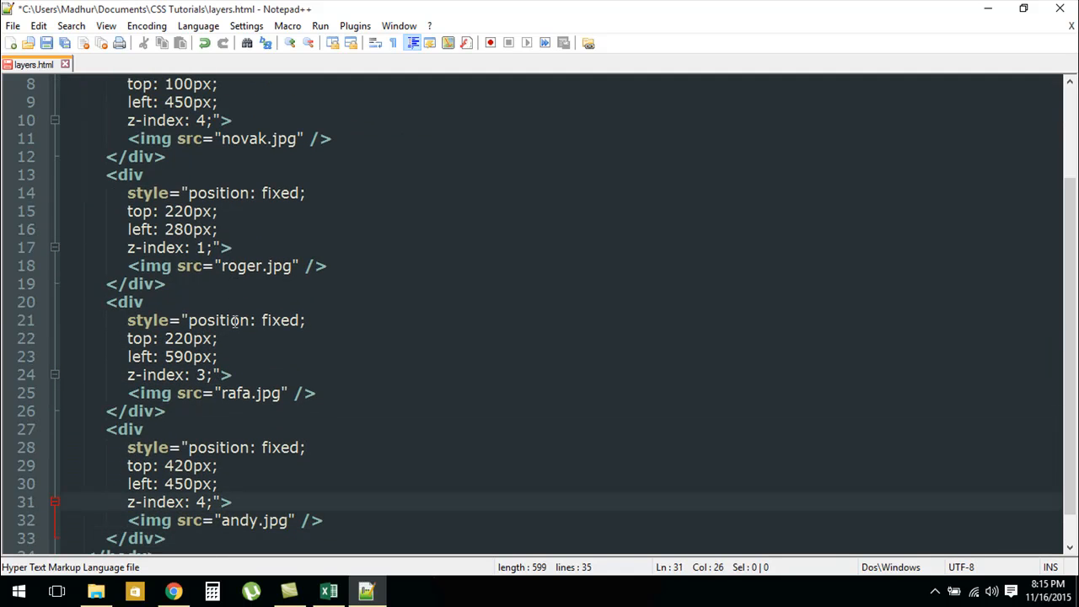
{"action": "key", "text": "Backspace"}
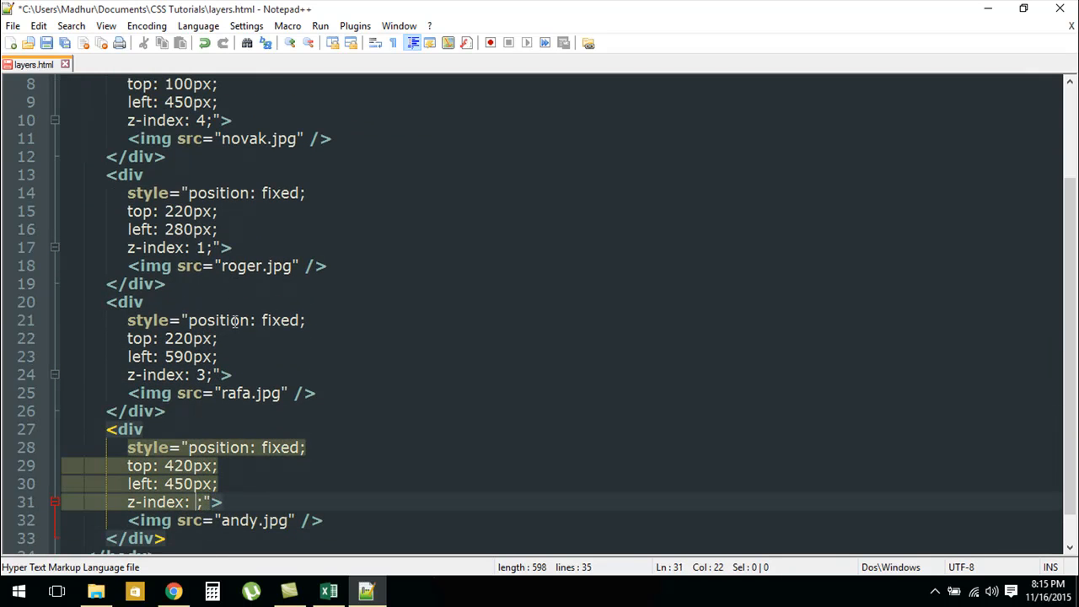
{"action": "type", "text": "1"}
{"action": "left_click", "coordinate": [179, 248]}
{"action": "type", "text": "2"}
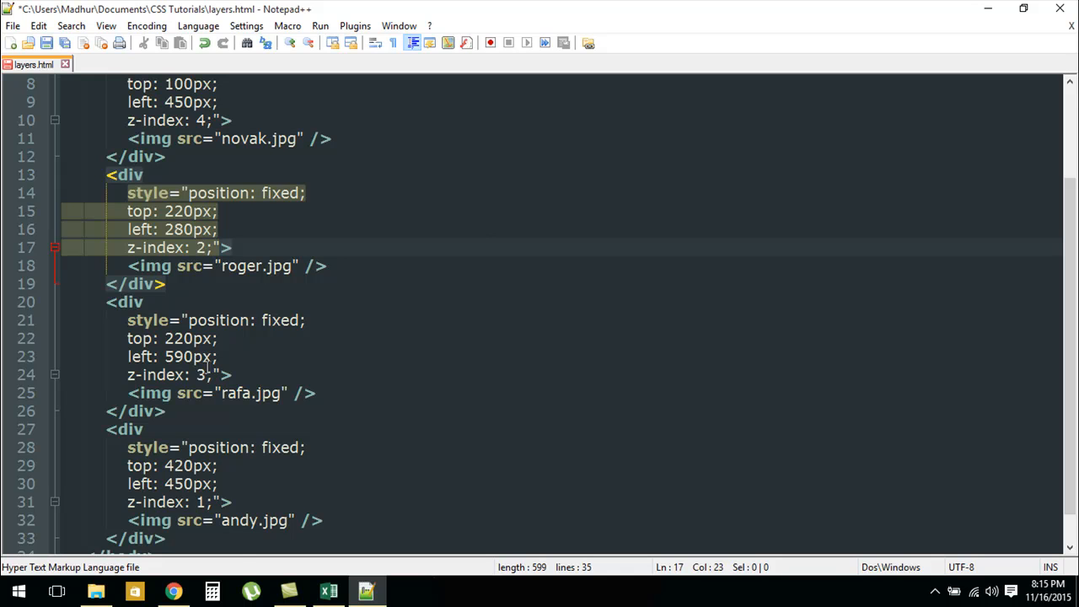
{"action": "left_click", "coordinate": [172, 590]}
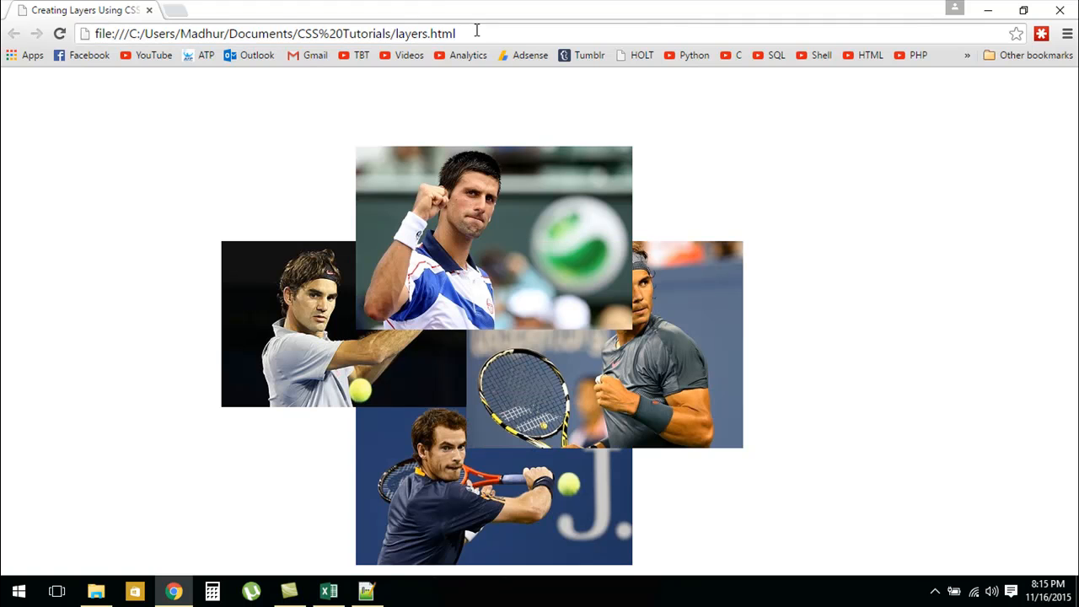
{"action": "mouse_move", "coordinate": [539, 229]}
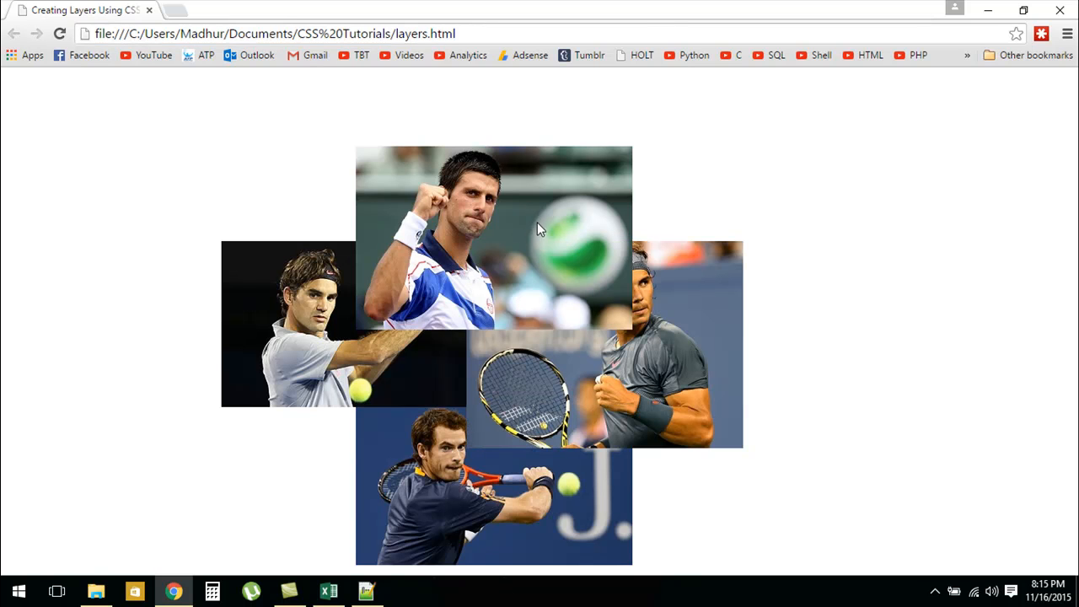
{"action": "mouse_move", "coordinate": [644, 391]}
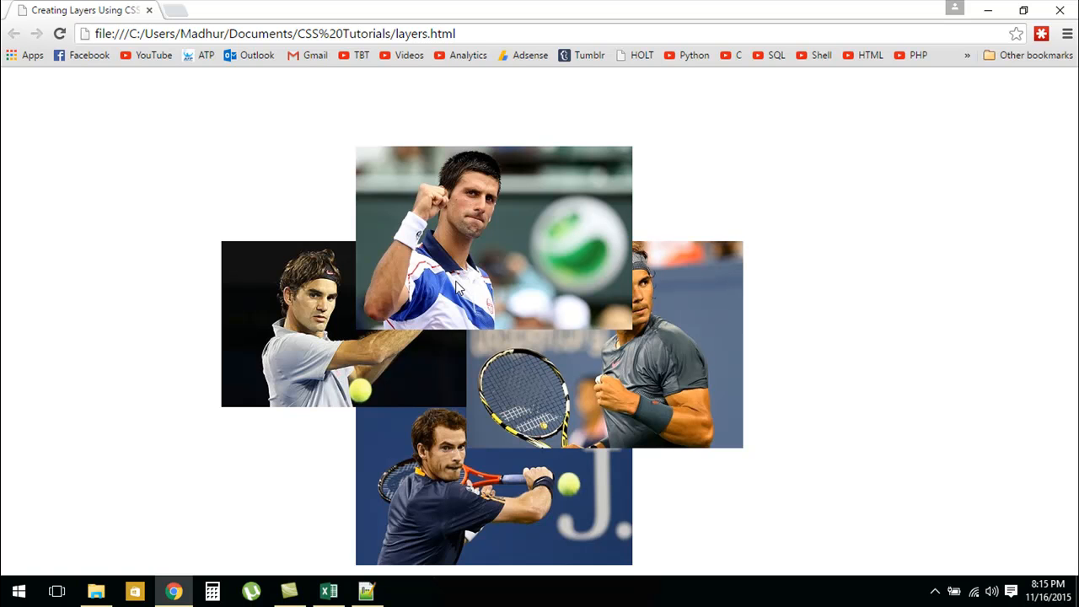
{"action": "mouse_move", "coordinate": [422, 369]}
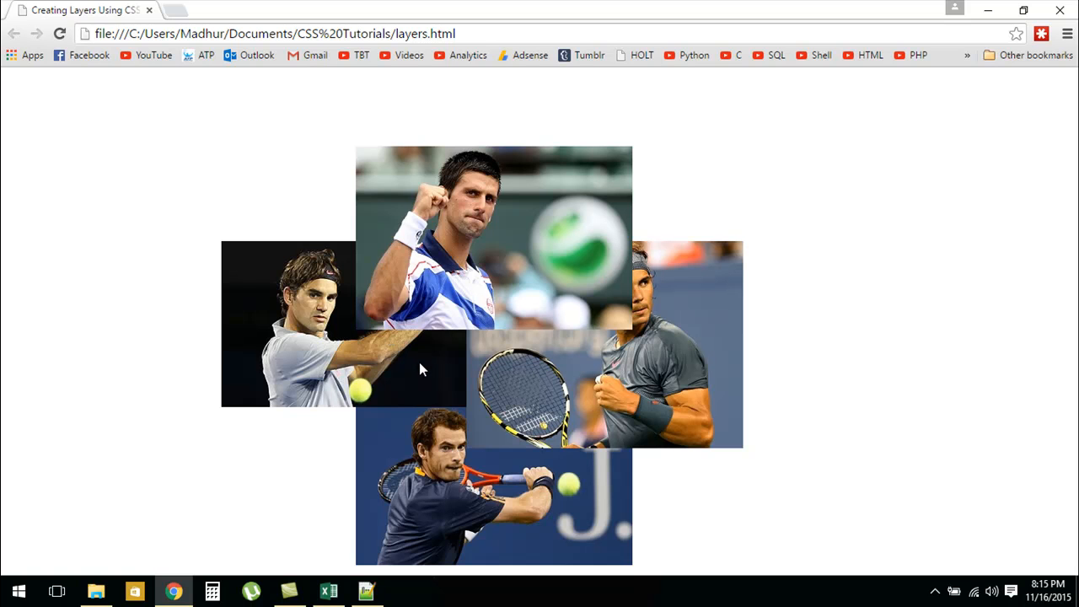
{"action": "mouse_move", "coordinate": [576, 405]}
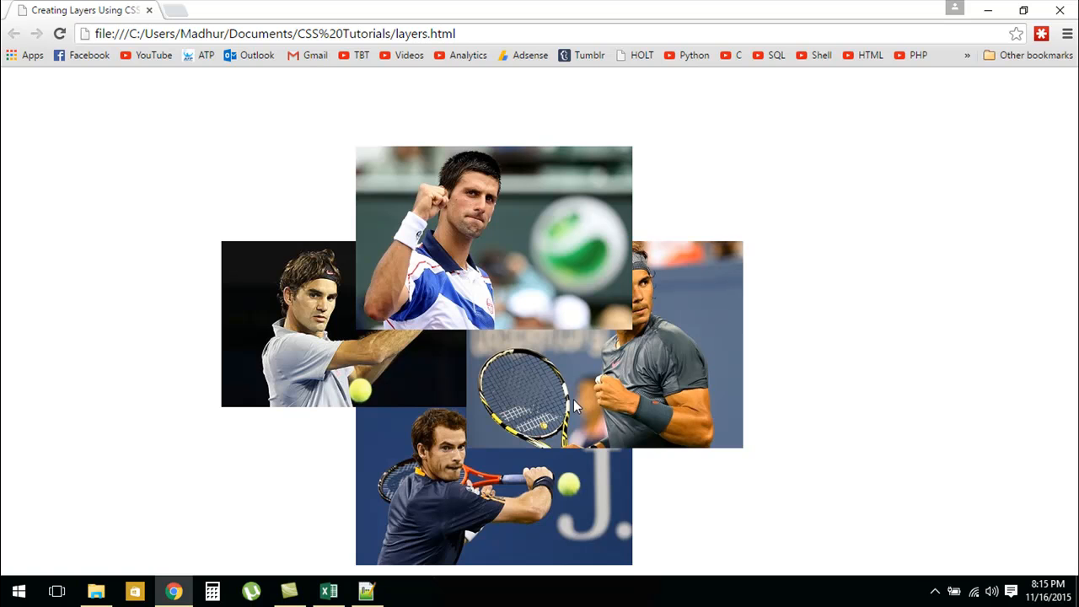
{"action": "mouse_move", "coordinate": [402, 367]}
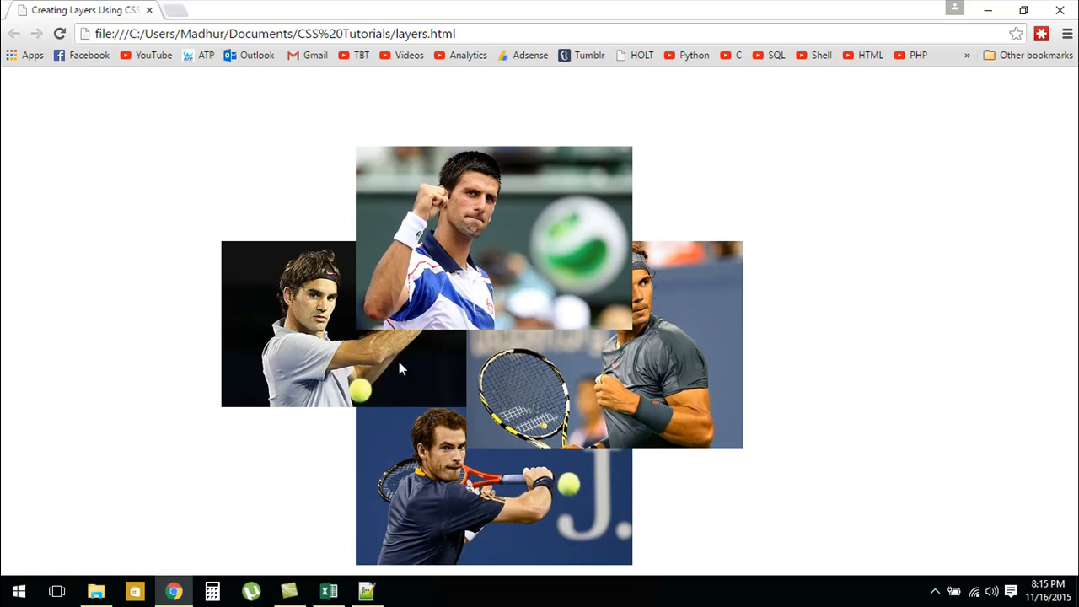
{"action": "mouse_move", "coordinate": [455, 371]}
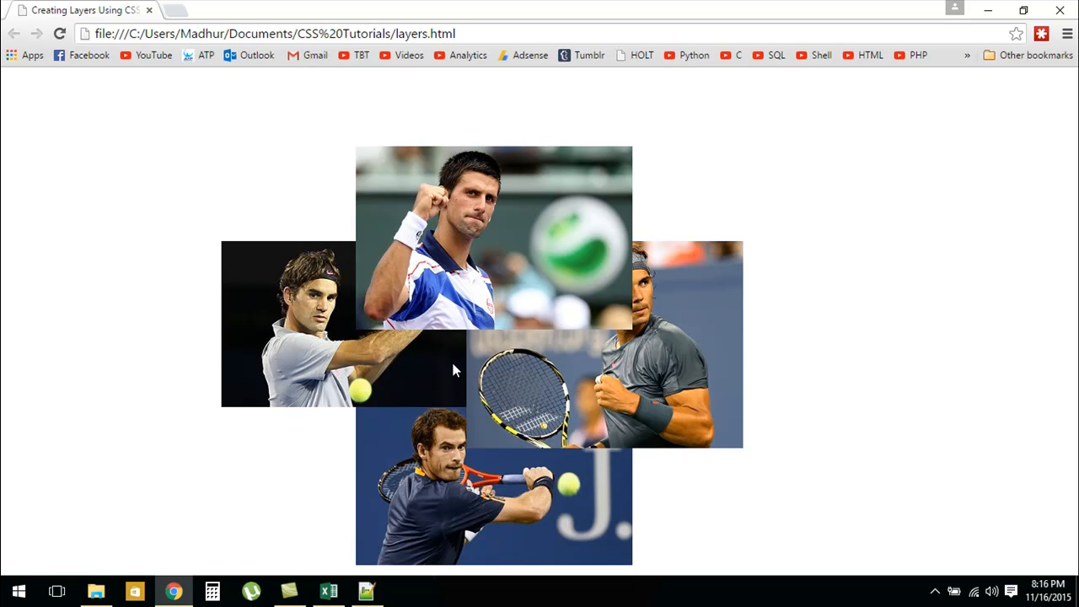
{"action": "mouse_move", "coordinate": [465, 371]}
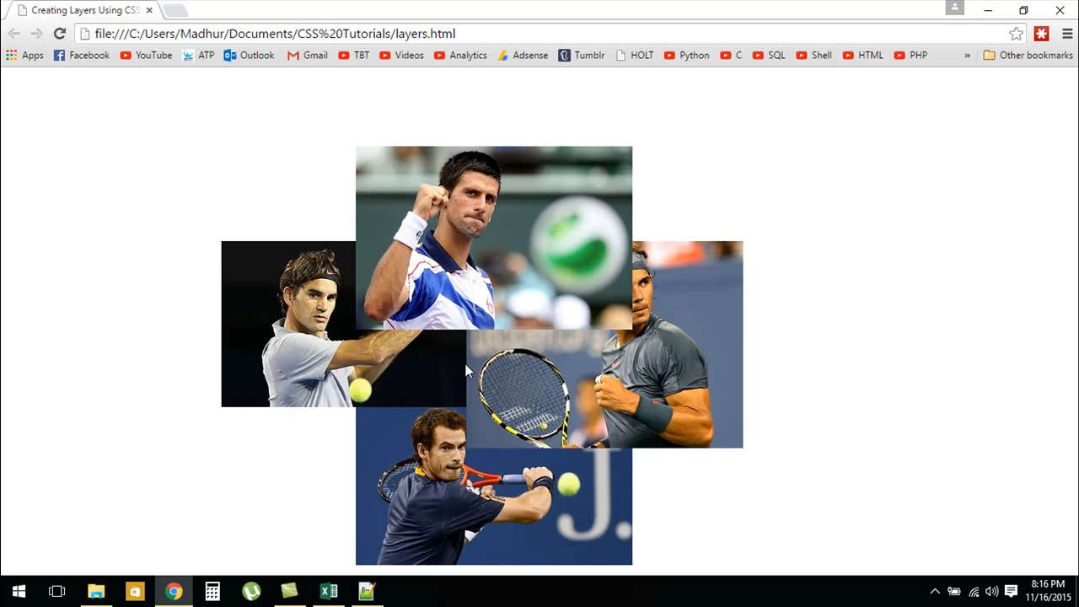
{"action": "mouse_move", "coordinate": [439, 358]}
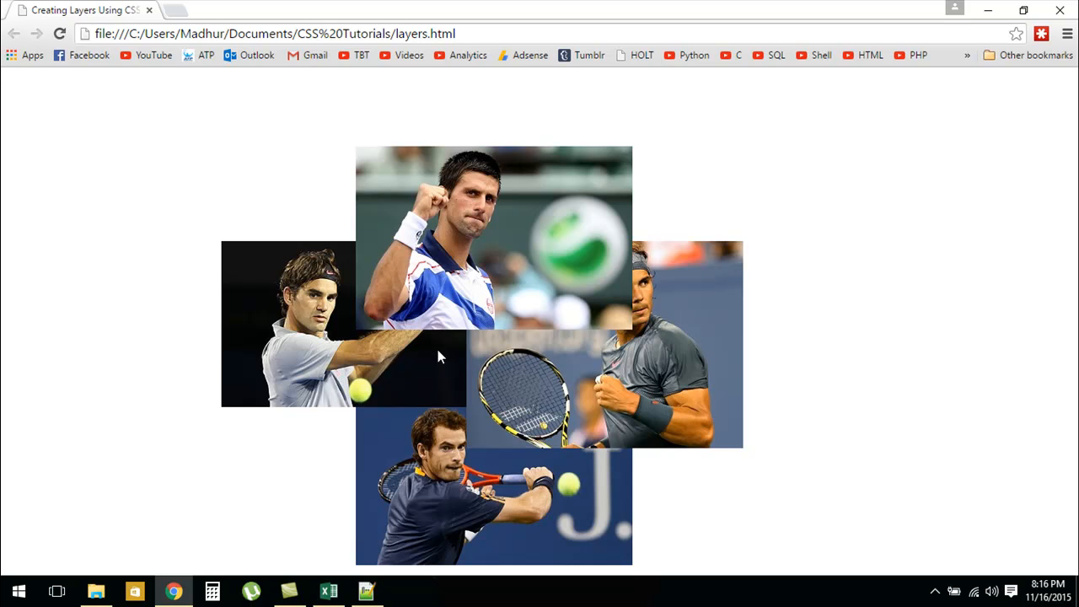
{"action": "mouse_move", "coordinate": [541, 373]}
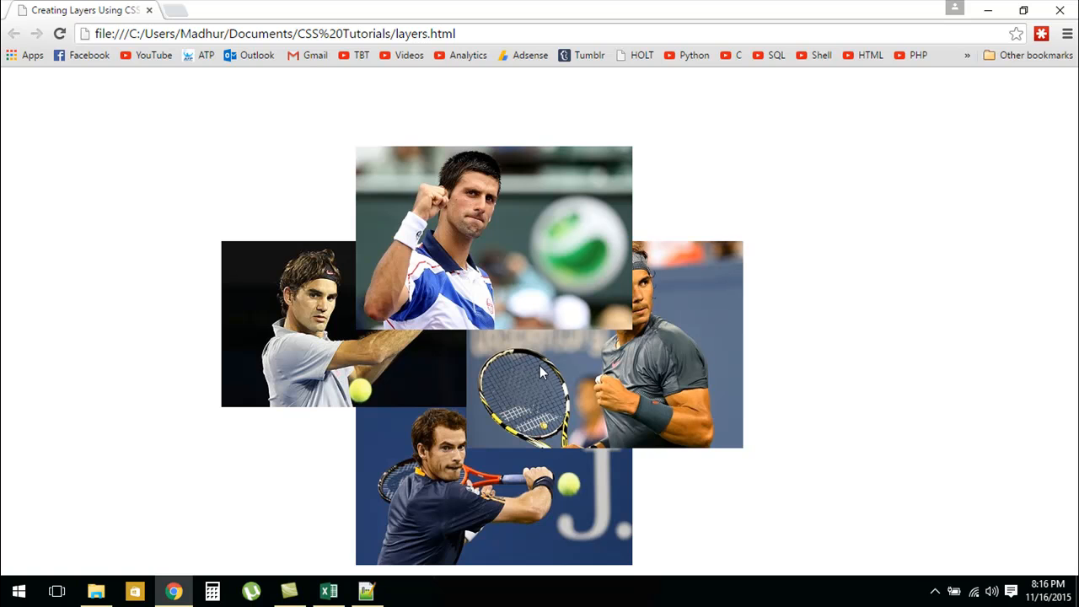
{"action": "mouse_move", "coordinate": [438, 362]}
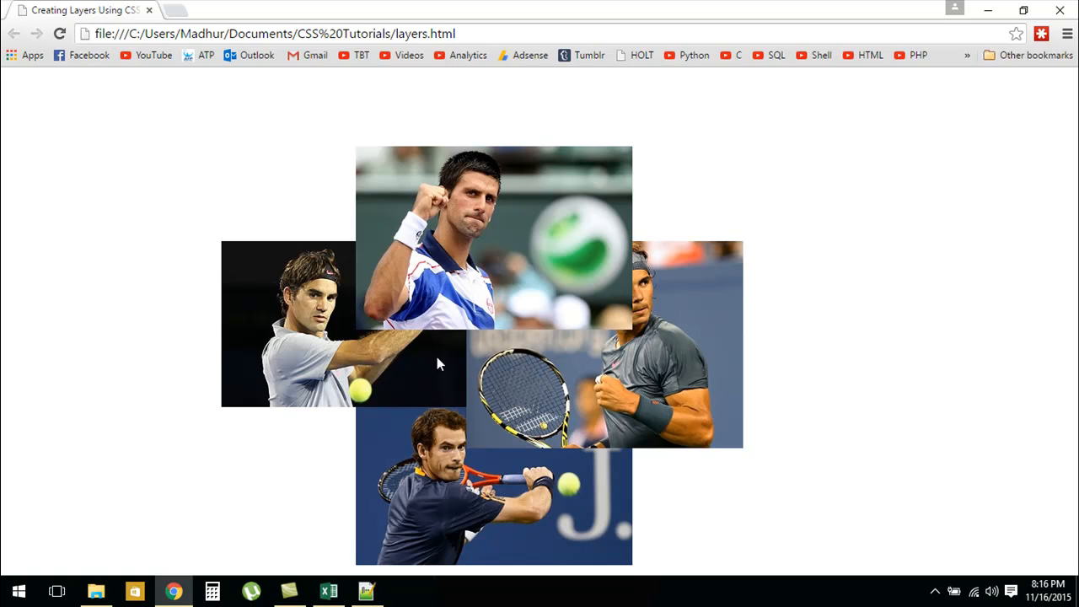
{"action": "mouse_move", "coordinate": [502, 362]}
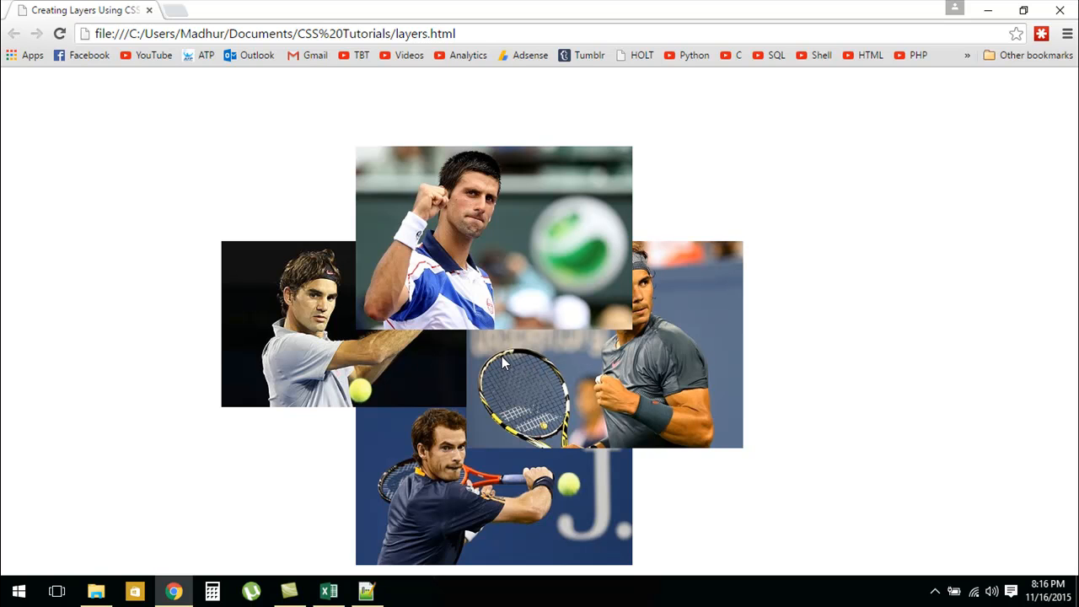
{"action": "mouse_move", "coordinate": [487, 366]}
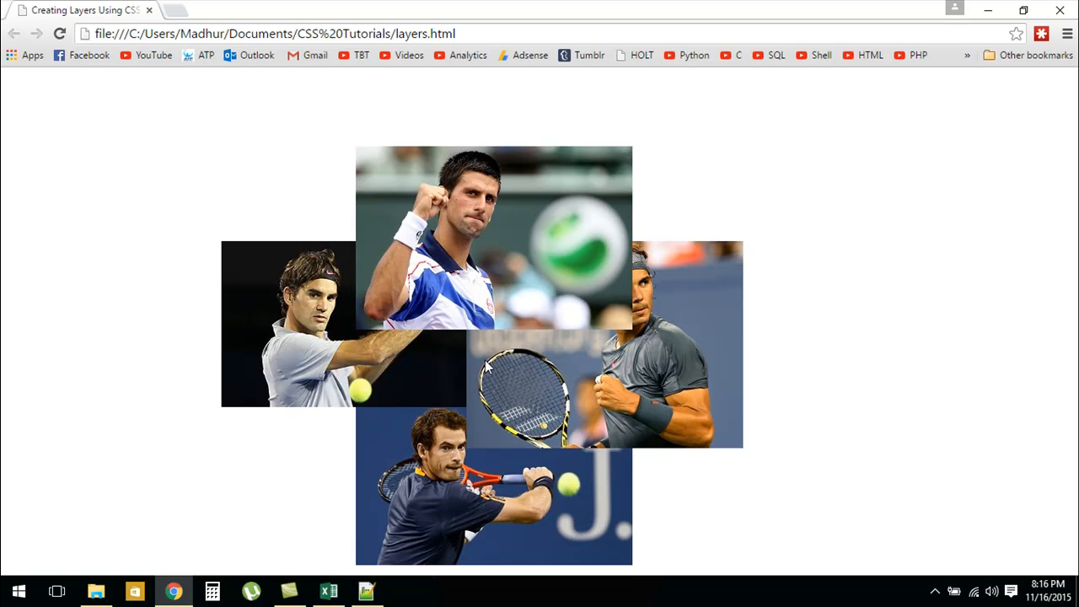
{"action": "mouse_move", "coordinate": [560, 268]}
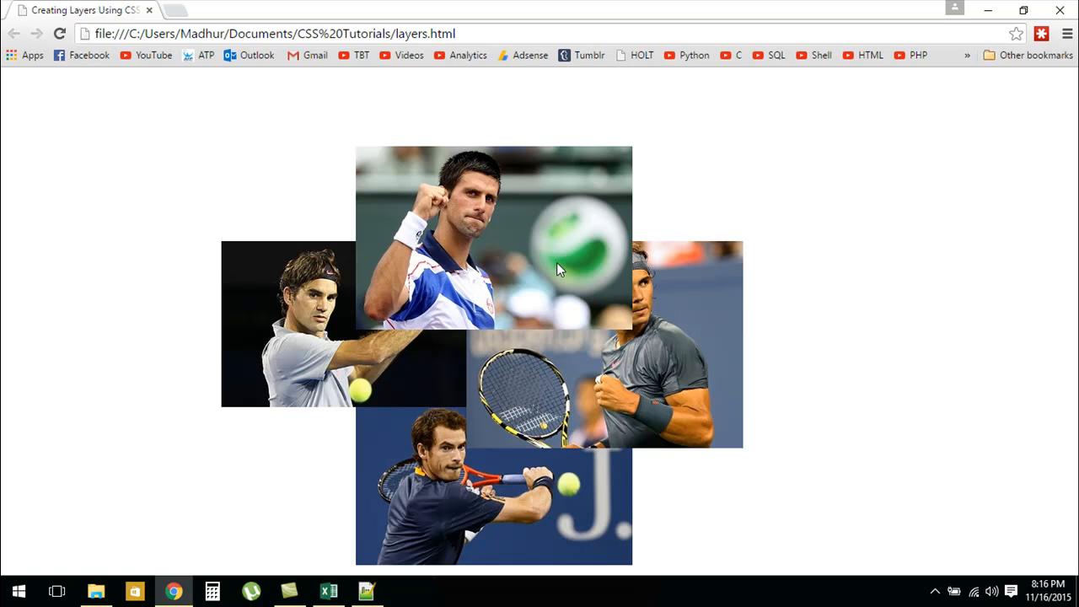
{"action": "mouse_move", "coordinate": [367, 586]}
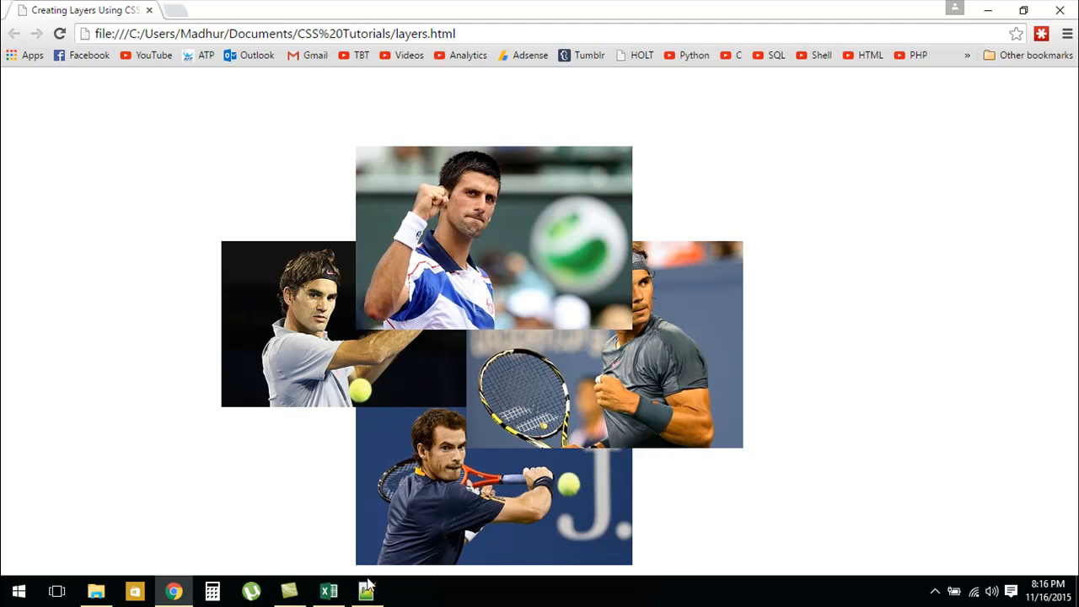
Step: Return to the Notepad++ source after viewing Novak's photo on top in Chrome
{"action": "left_click", "coordinate": [364, 590]}
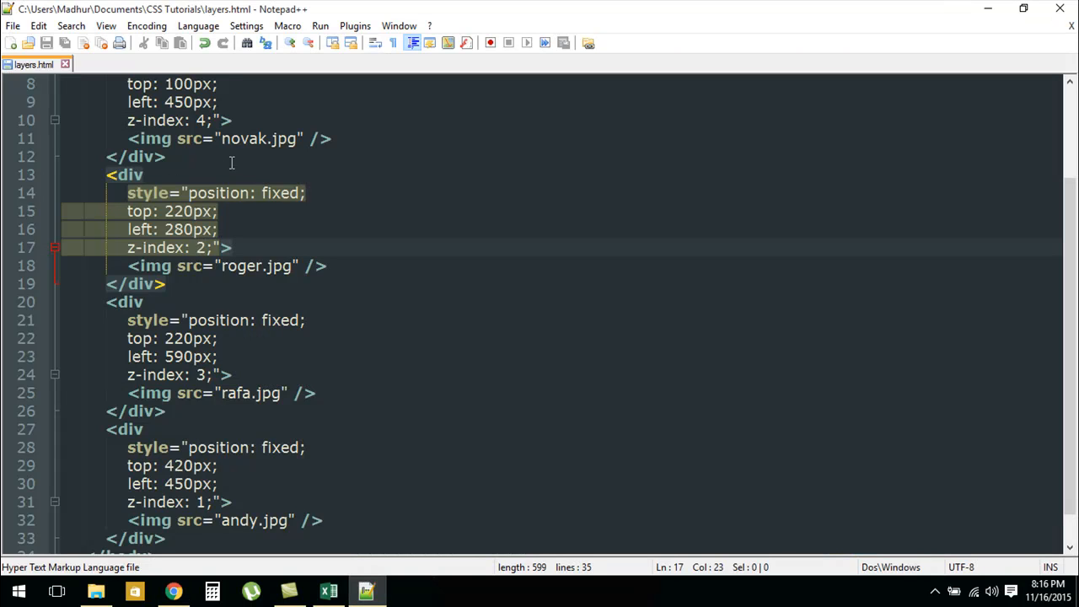
{"action": "left_click", "coordinate": [166, 103]}
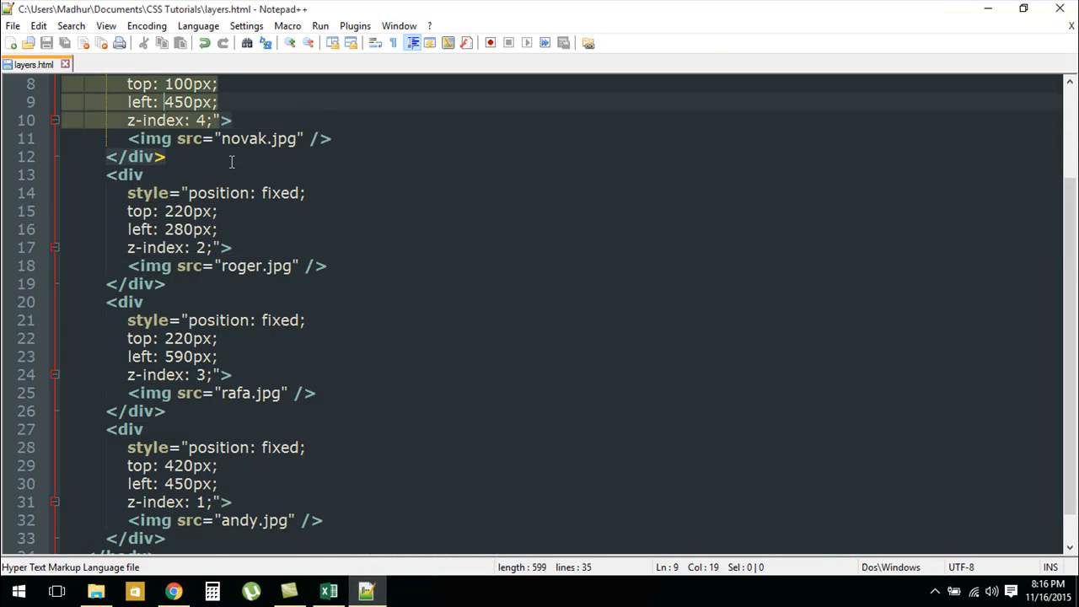
{"action": "scroll", "scroll_direction": "up", "scroll_amount": 3}
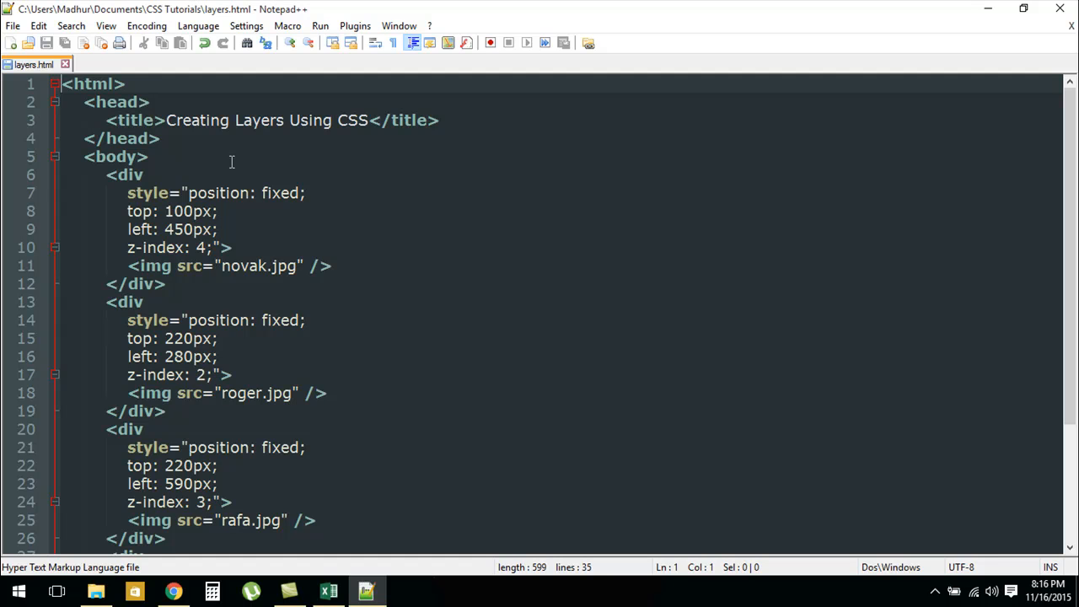